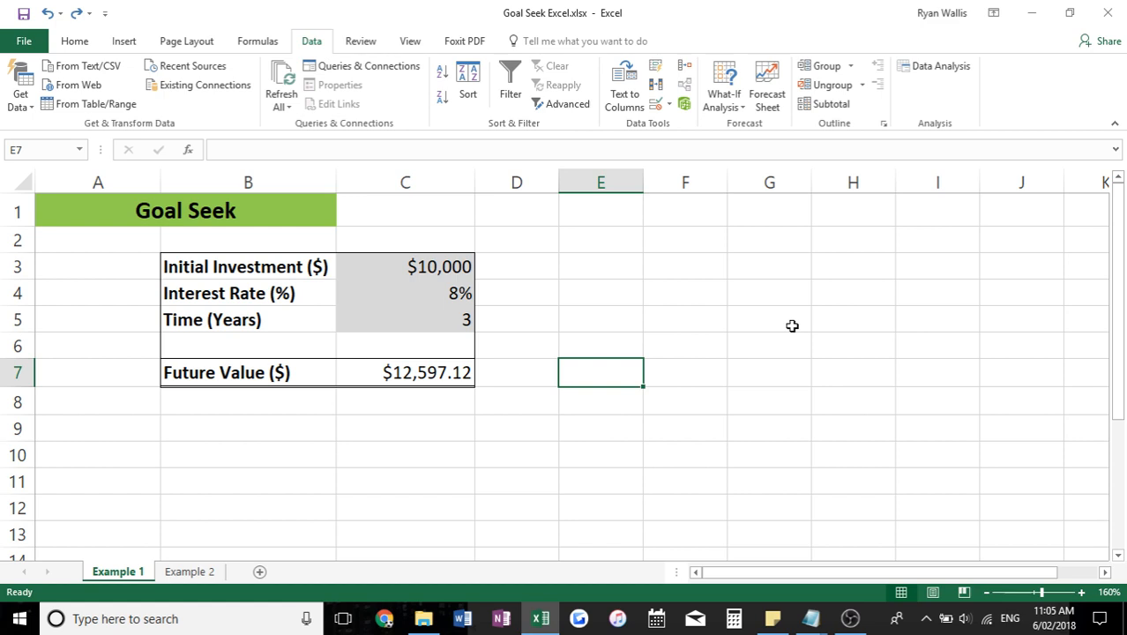
mouse_move(664, 297)
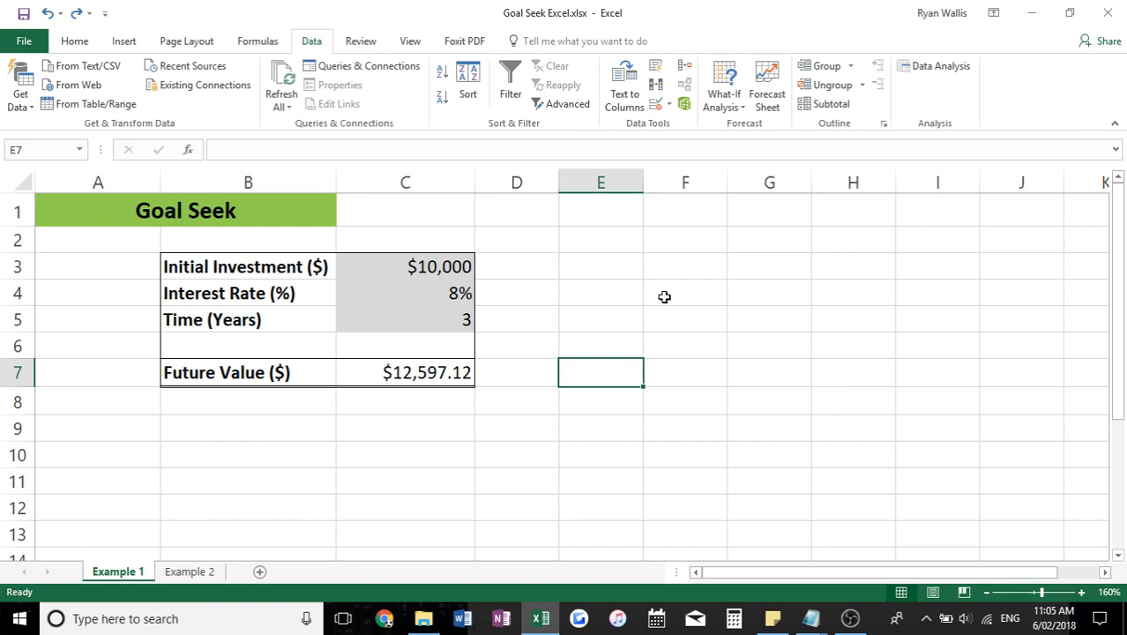
mouse_move(644, 301)
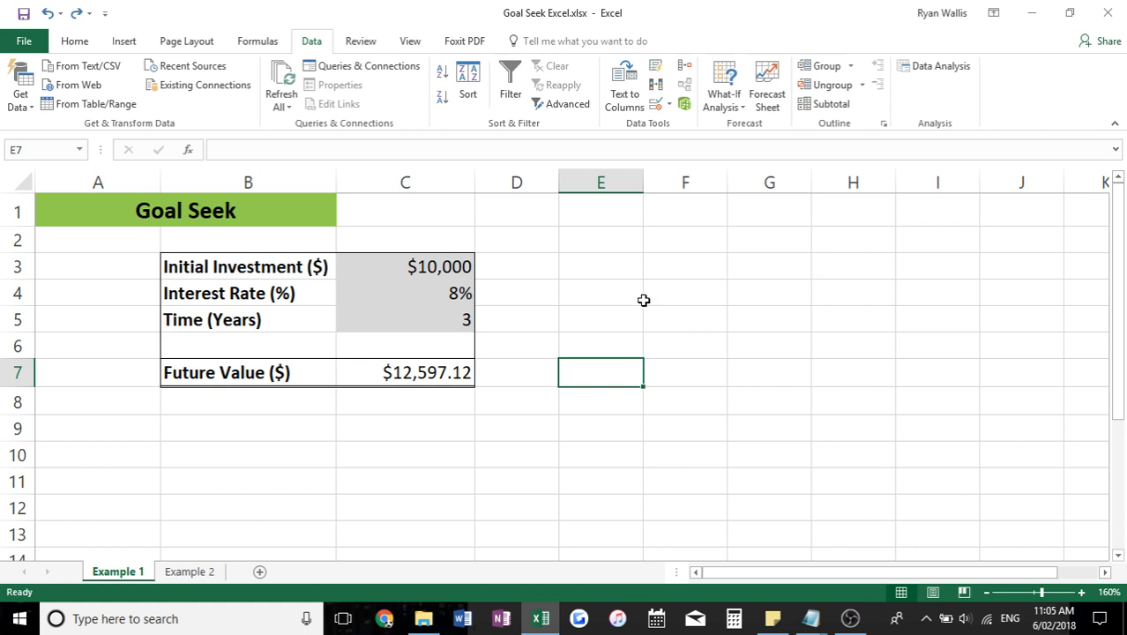
mouse_move(568, 302)
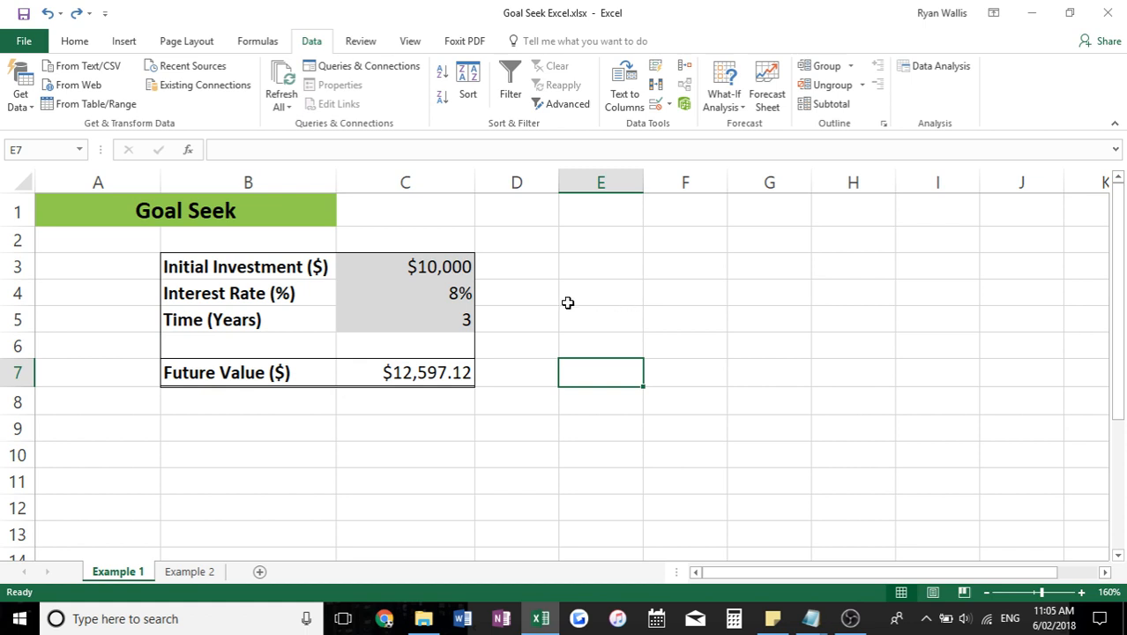
mouse_move(104, 248)
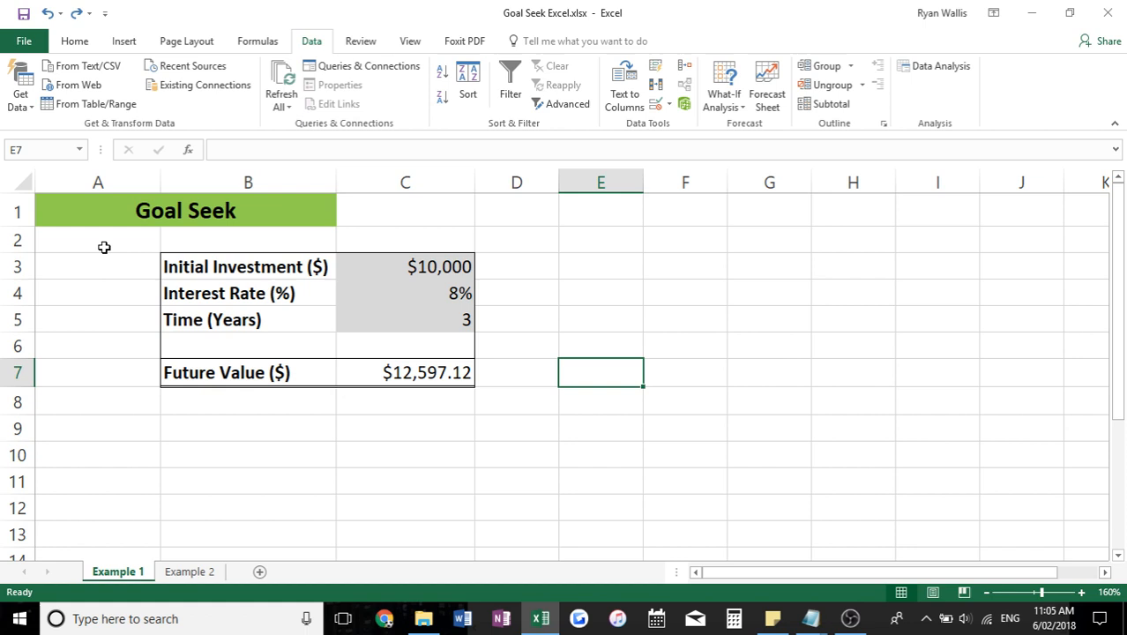
mouse_move(291, 441)
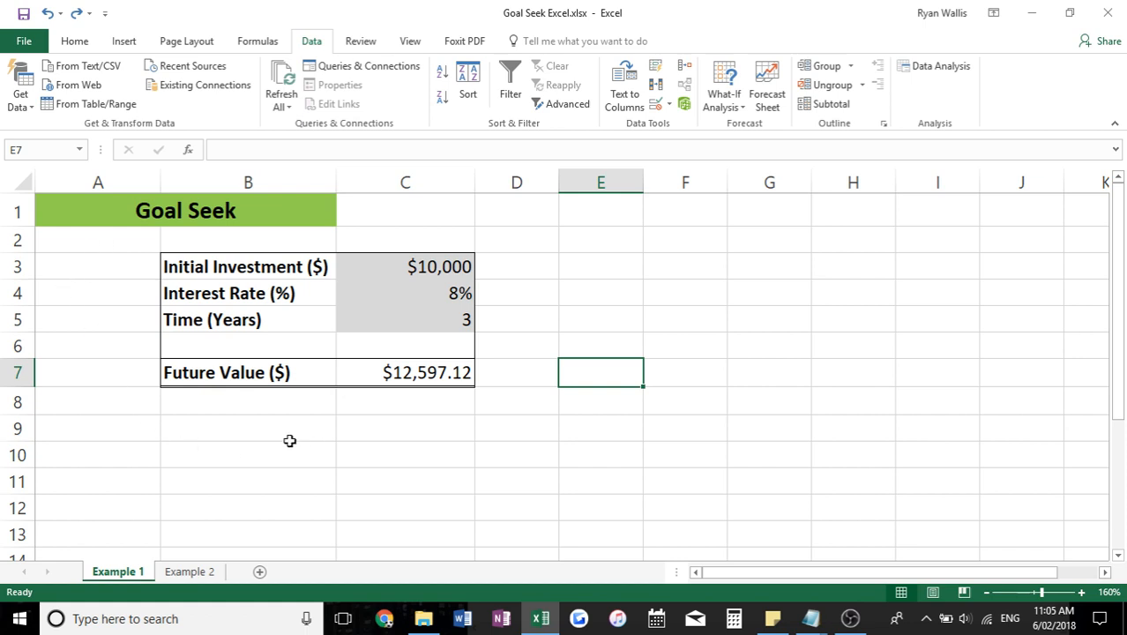
Inspect the Future Value formula in C7 and the input cells it references.
click(405, 266)
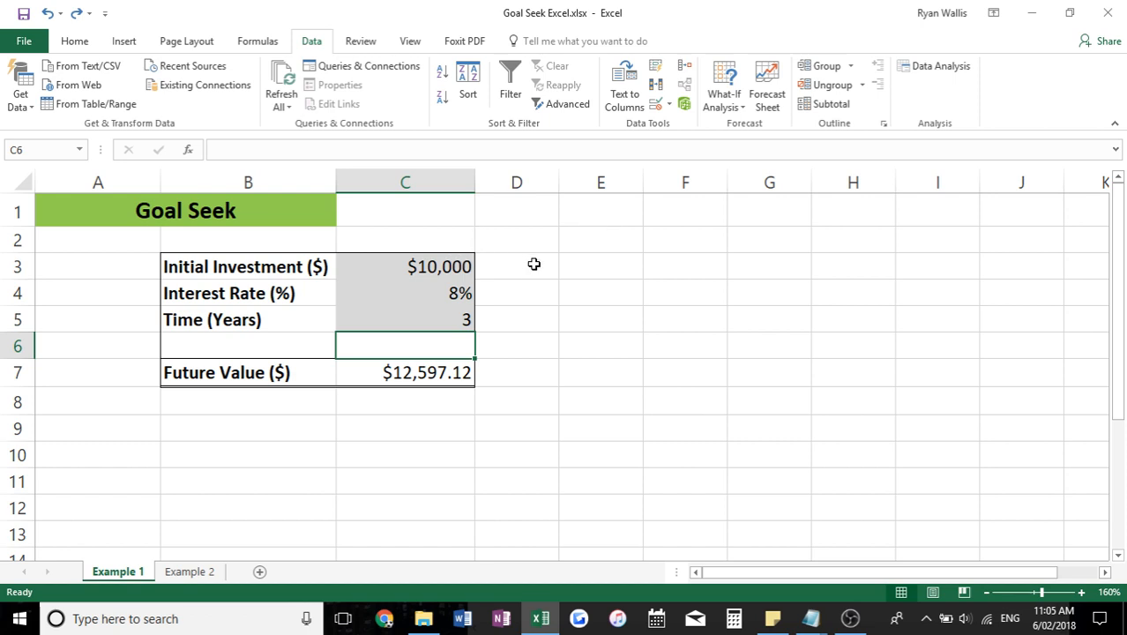
mouse_move(457, 316)
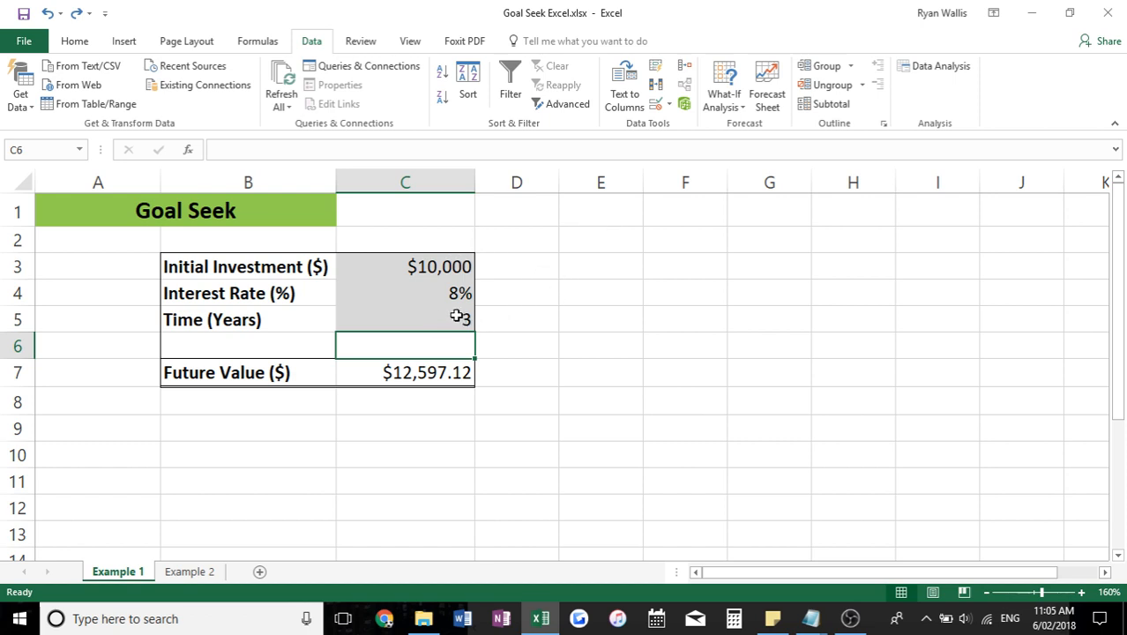
click(405, 372)
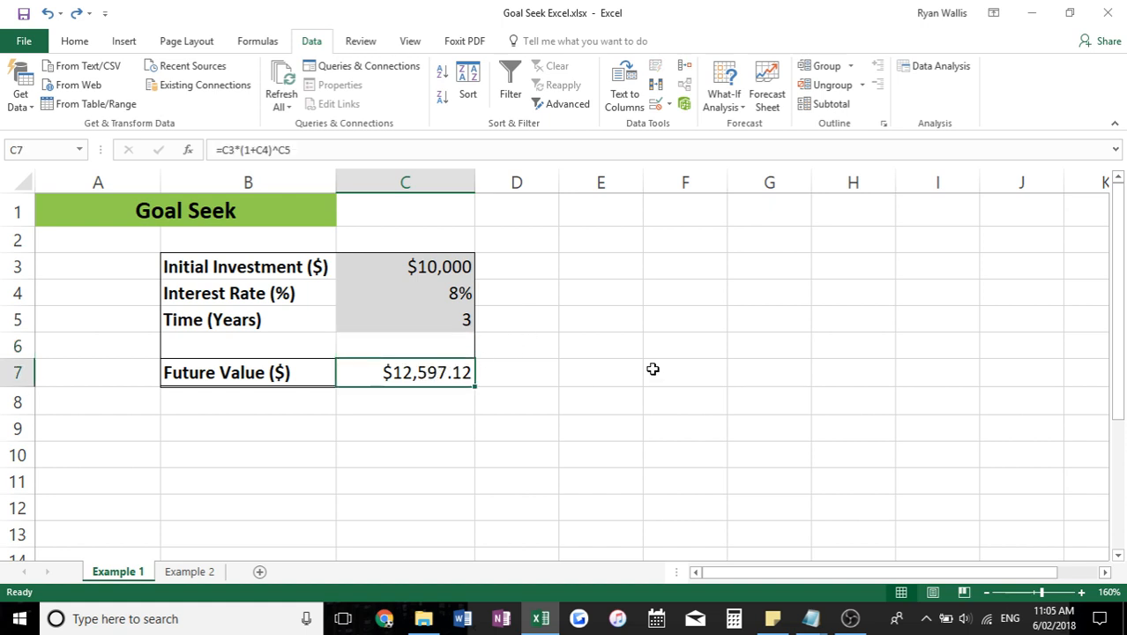
mouse_move(449, 396)
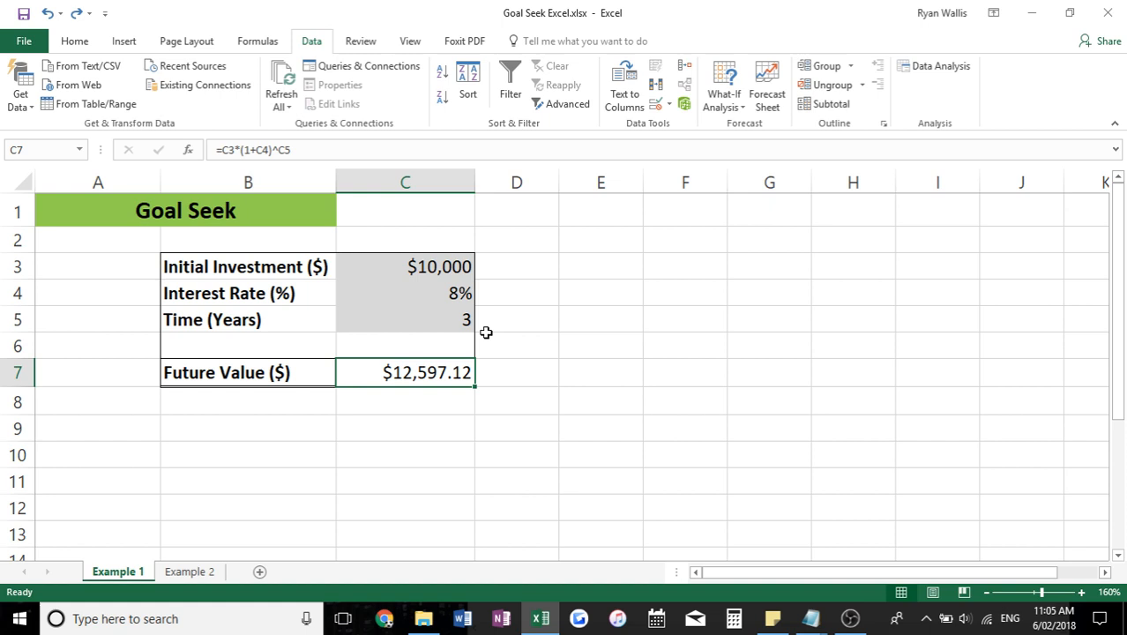
double_click(405, 371)
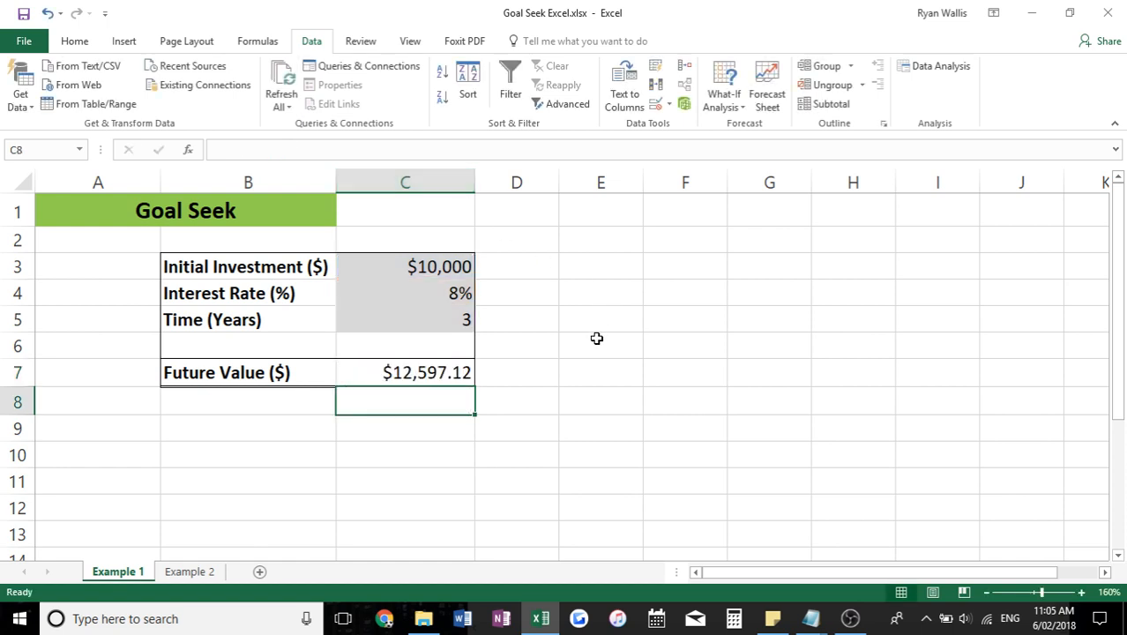
click(601, 345)
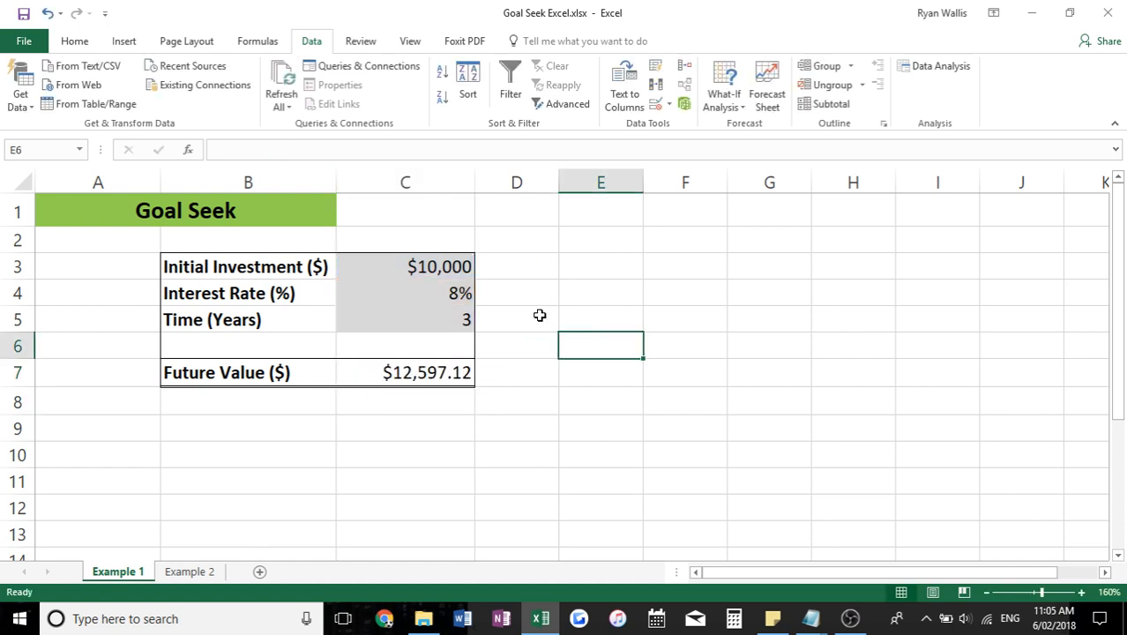
mouse_move(446, 381)
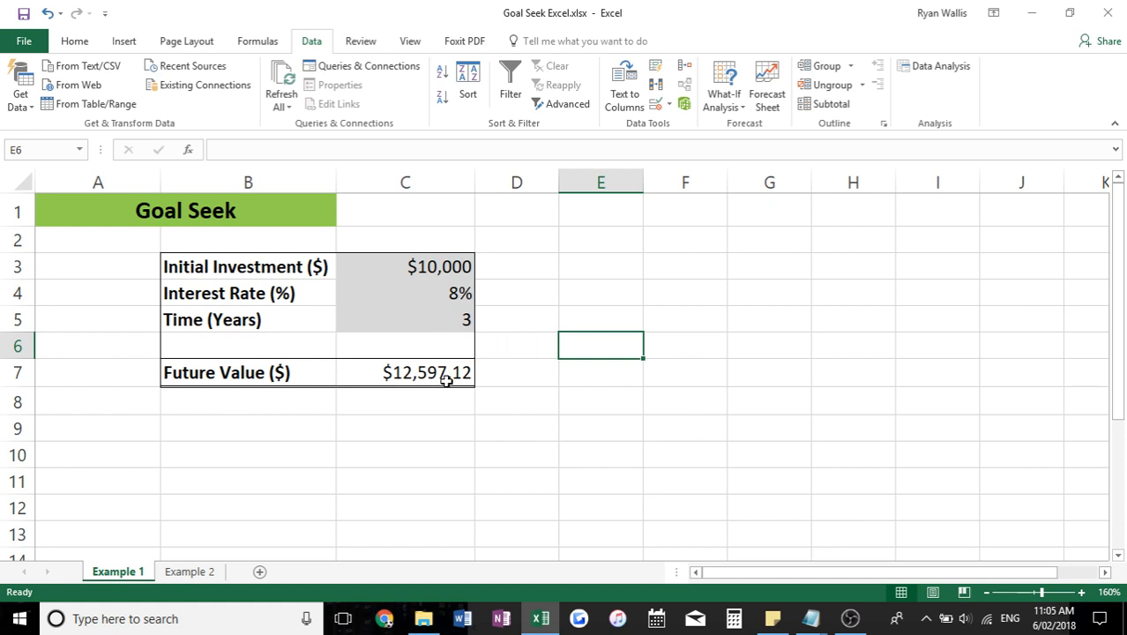
mouse_move(429, 342)
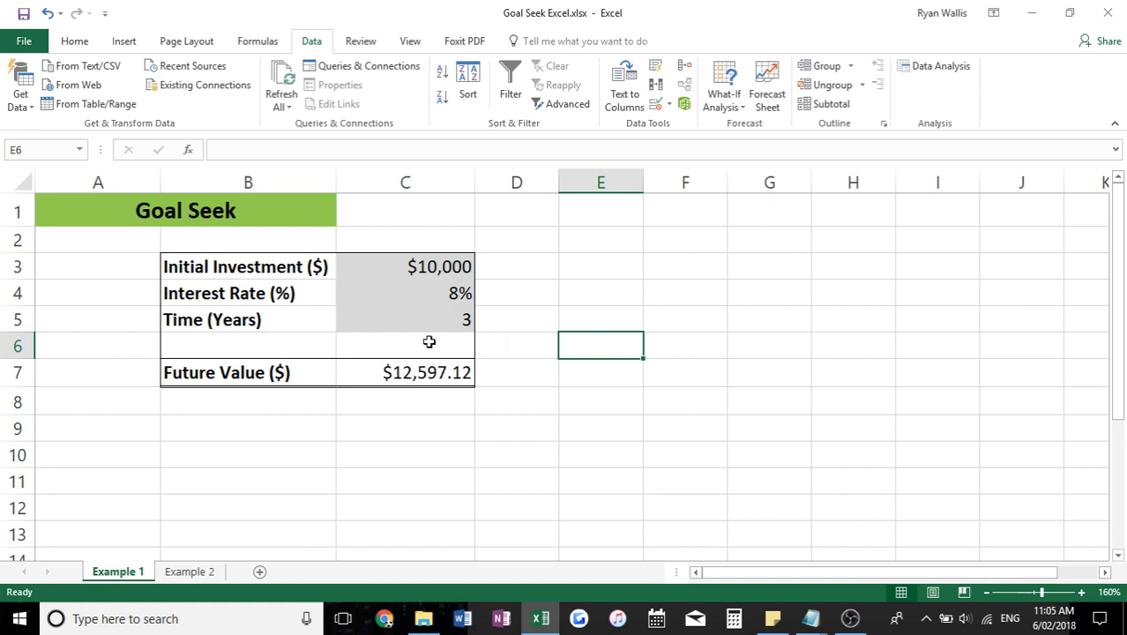
click(405, 267)
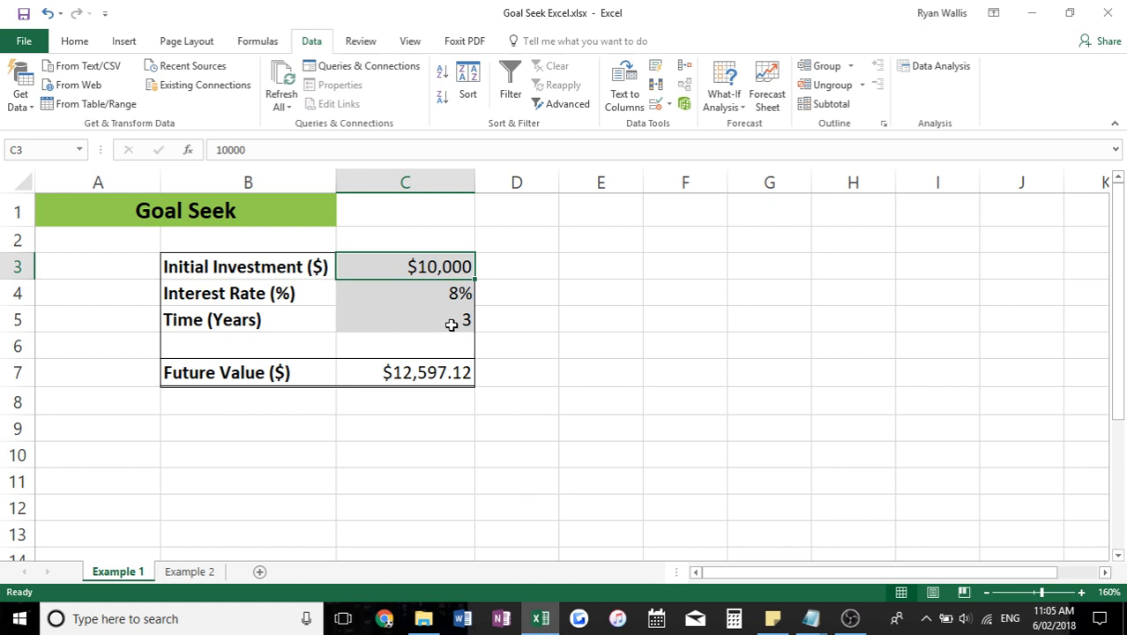
click(405, 371)
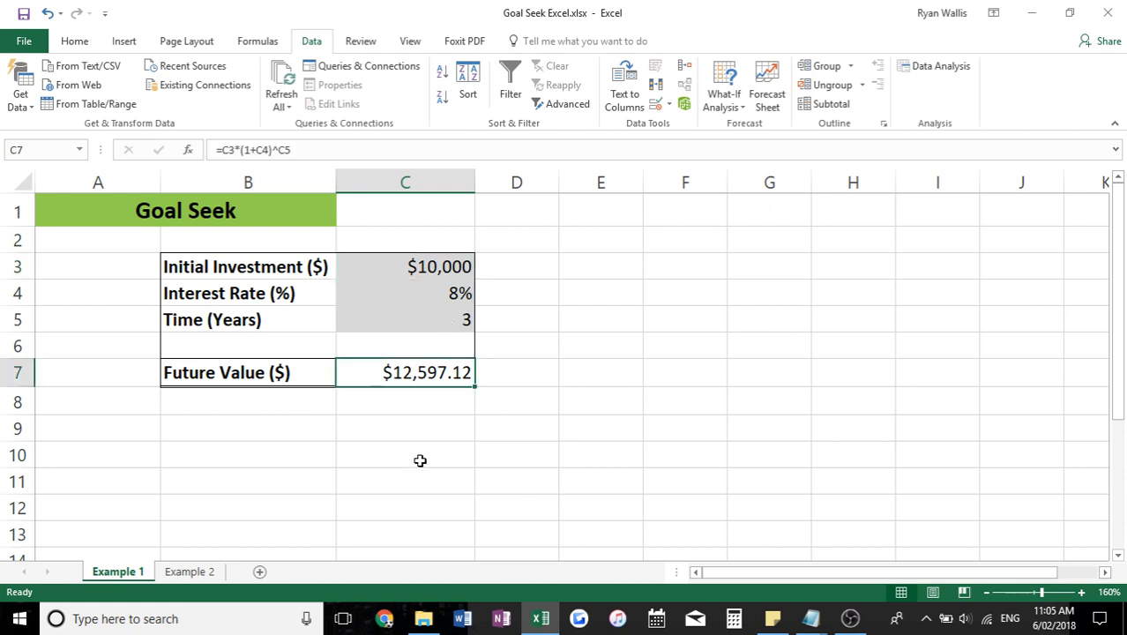
mouse_move(529, 224)
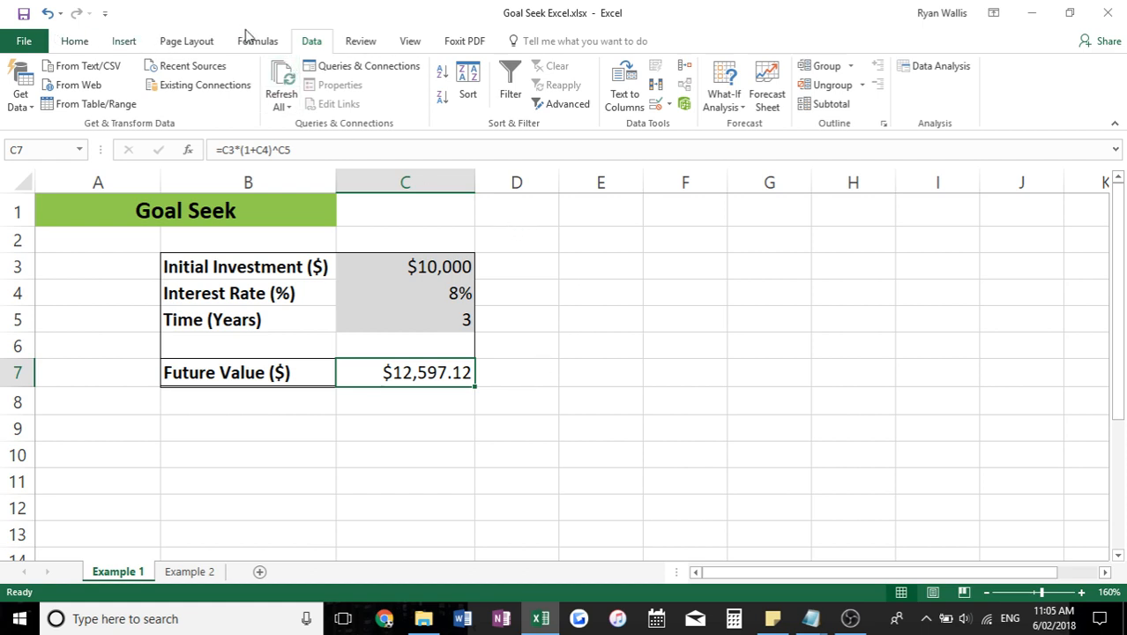
Open Goal Seek from What-If Analysis to solve the future value in C7.
click(74, 41)
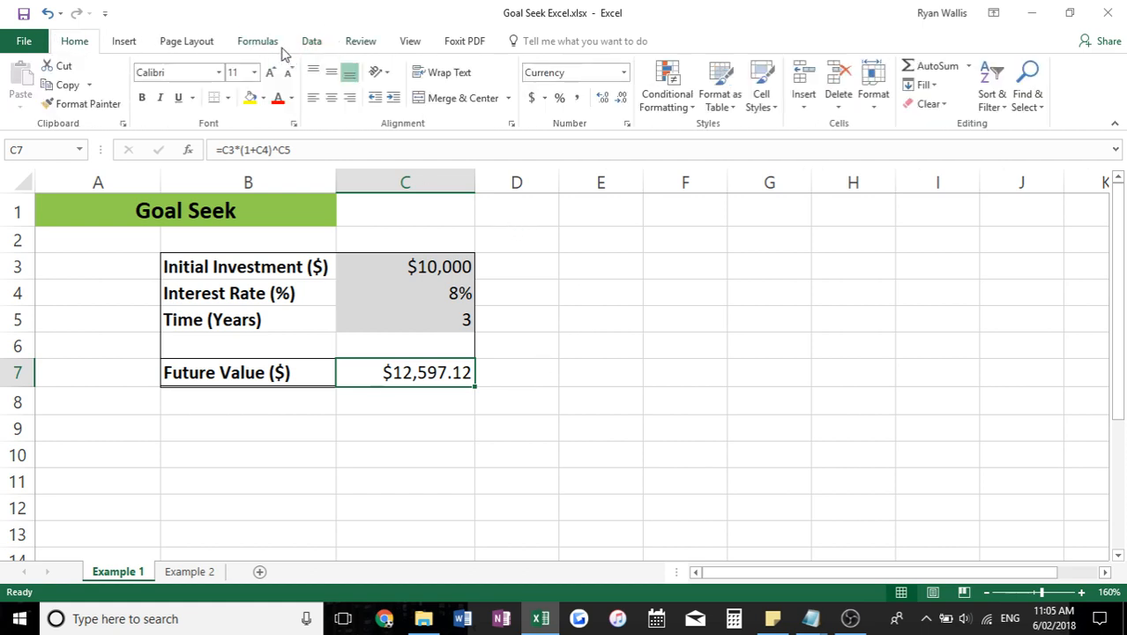
click(311, 40)
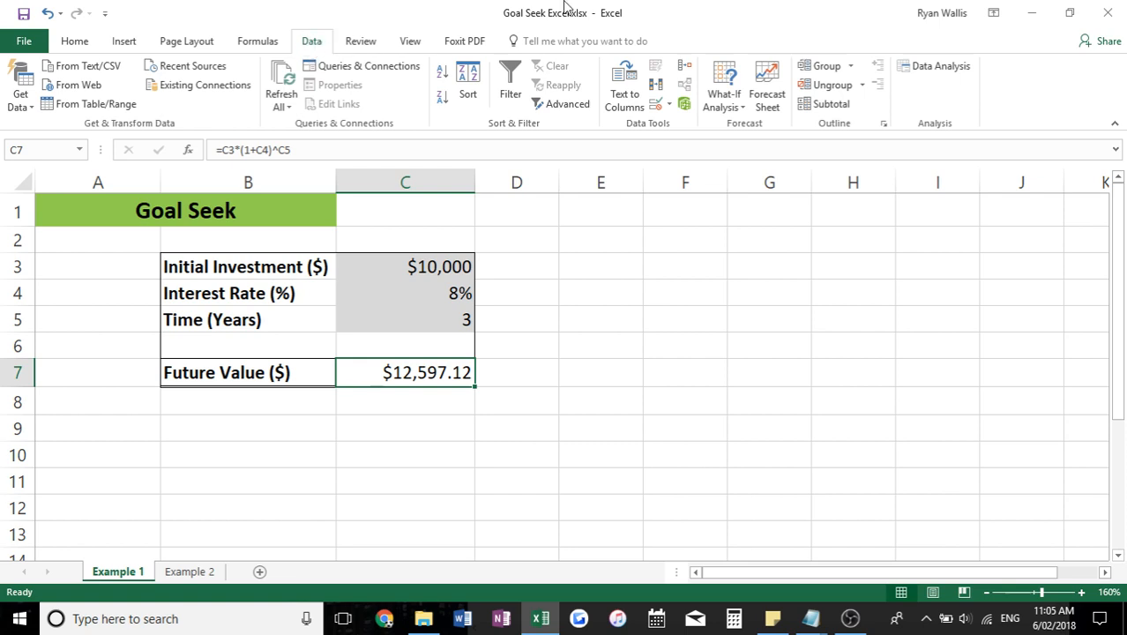
mouse_move(723, 84)
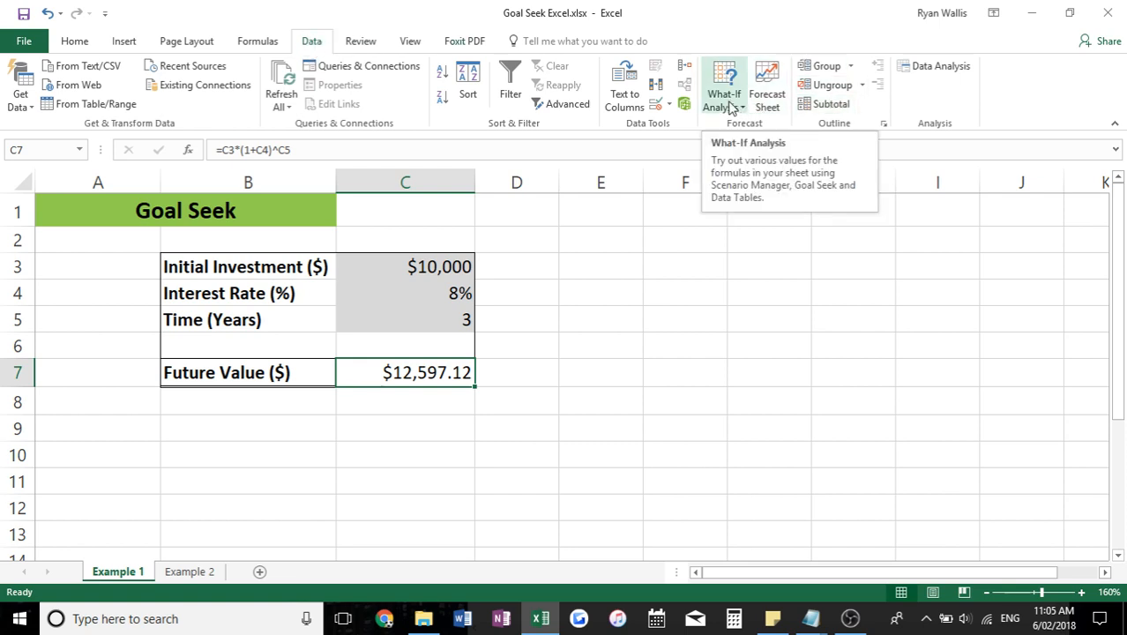
click(724, 83)
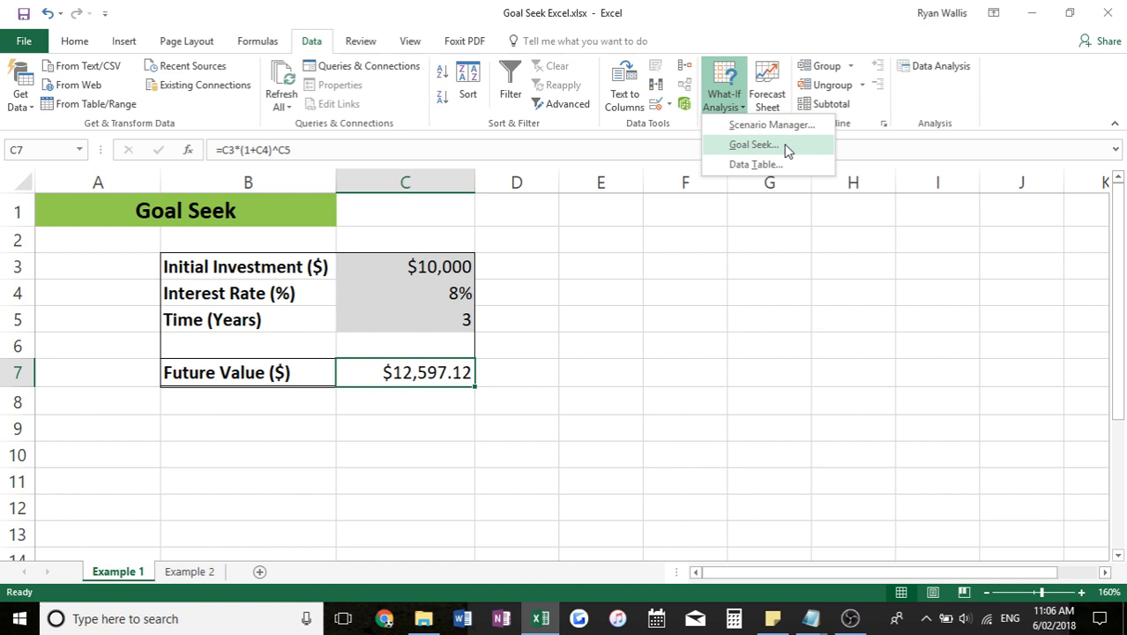
click(753, 144)
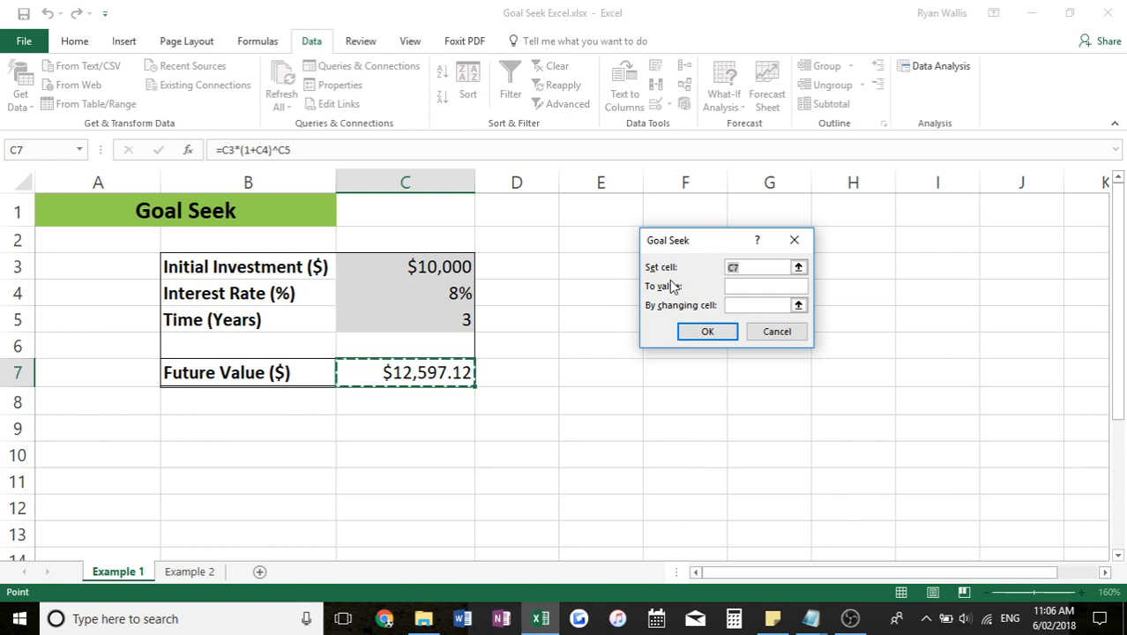
click(760, 268)
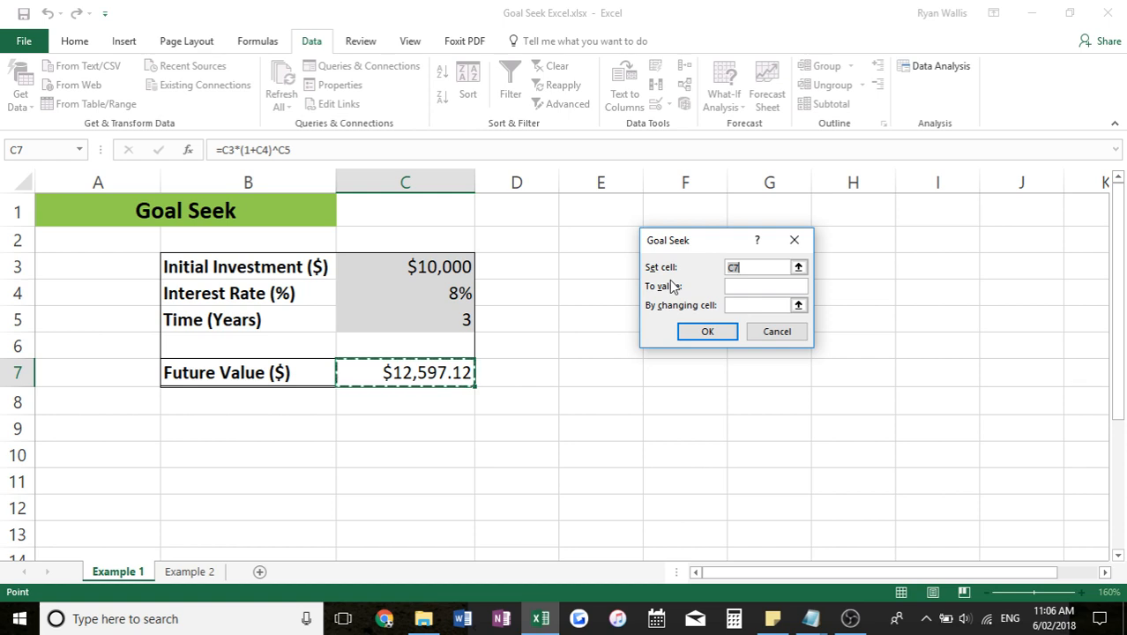
mouse_move(710, 247)
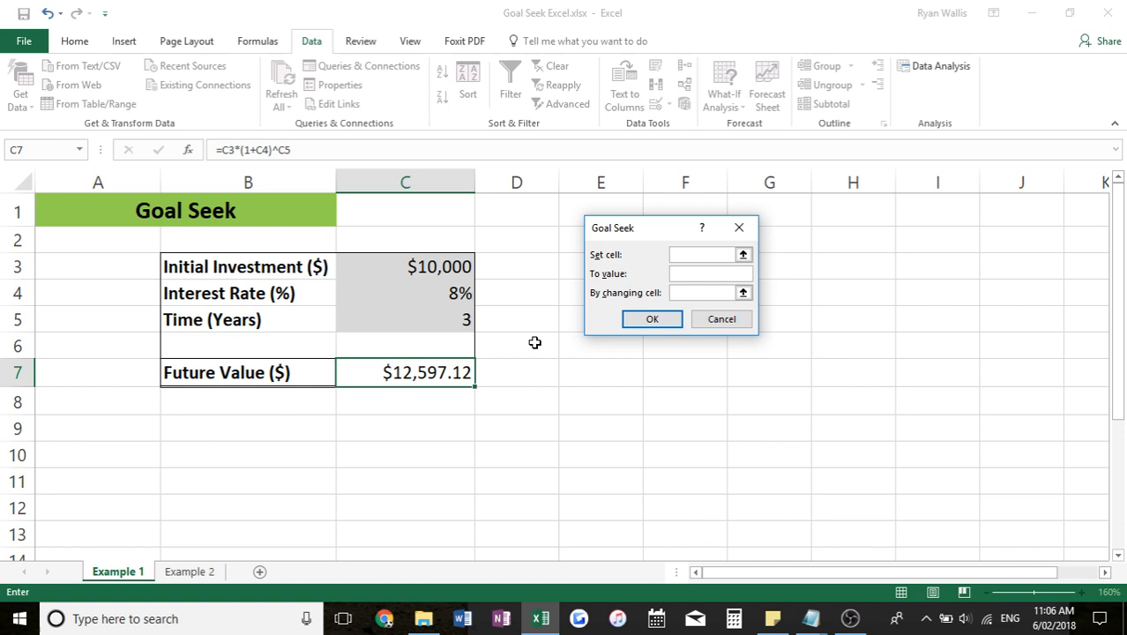
Goal Seek C7 to a $15,000 future value by changing the interest rate in C4.
click(405, 371)
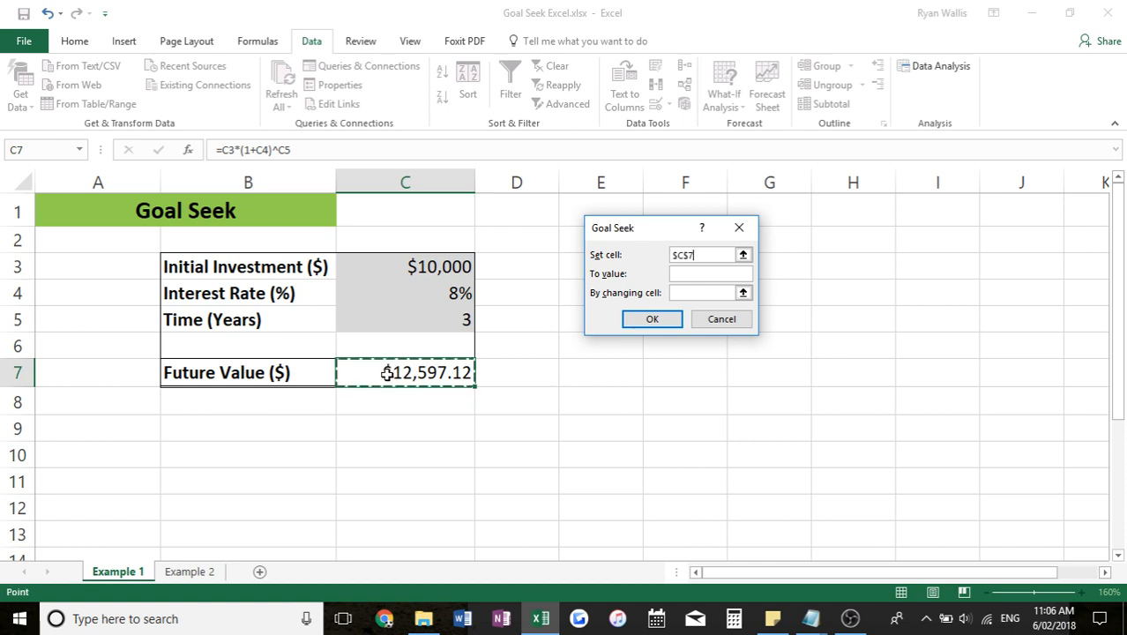
click(709, 274)
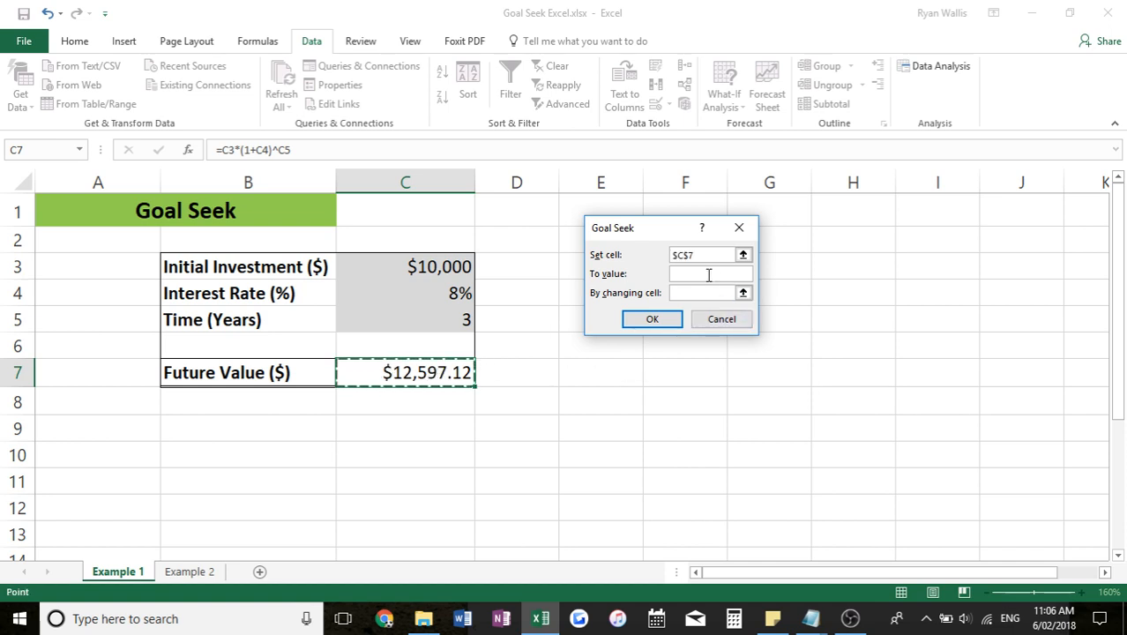
text(15000)
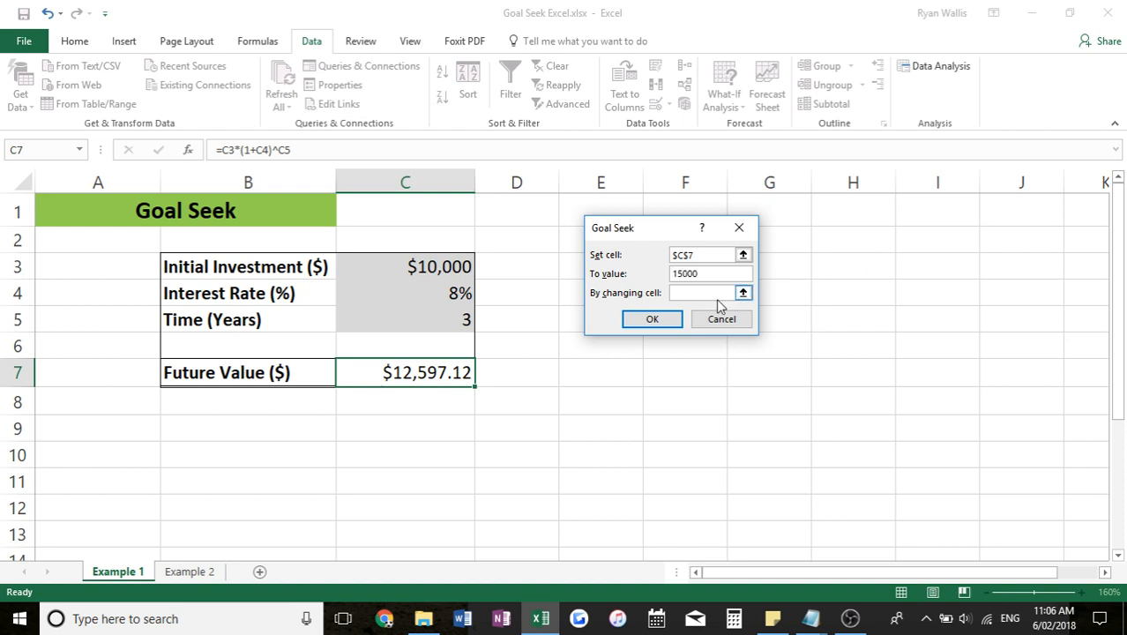
click(706, 292)
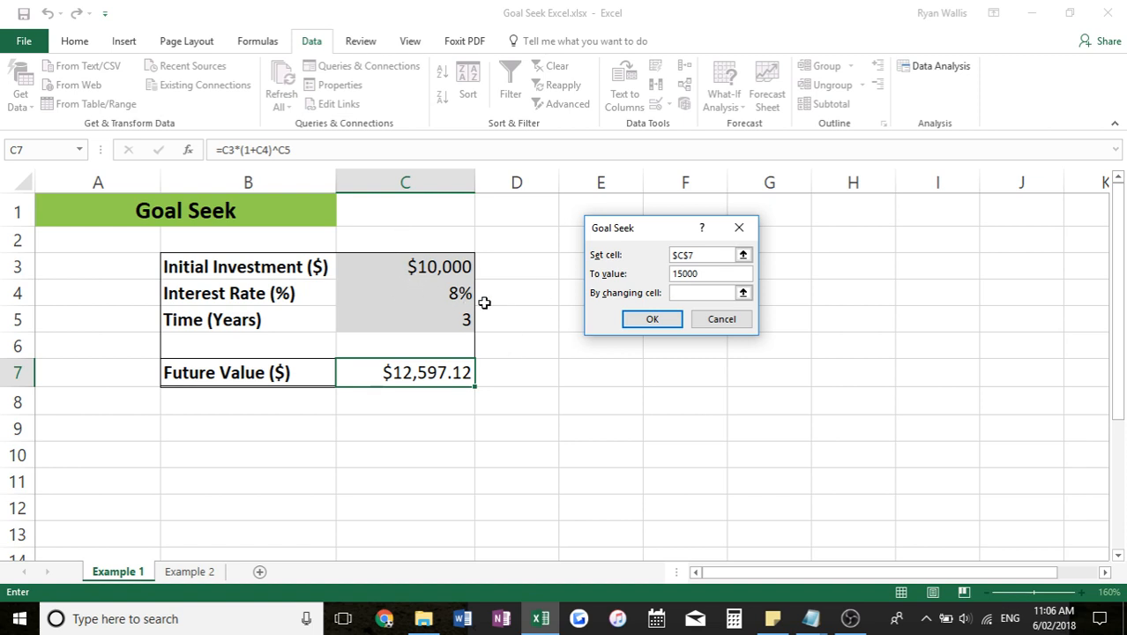
mouse_move(505, 297)
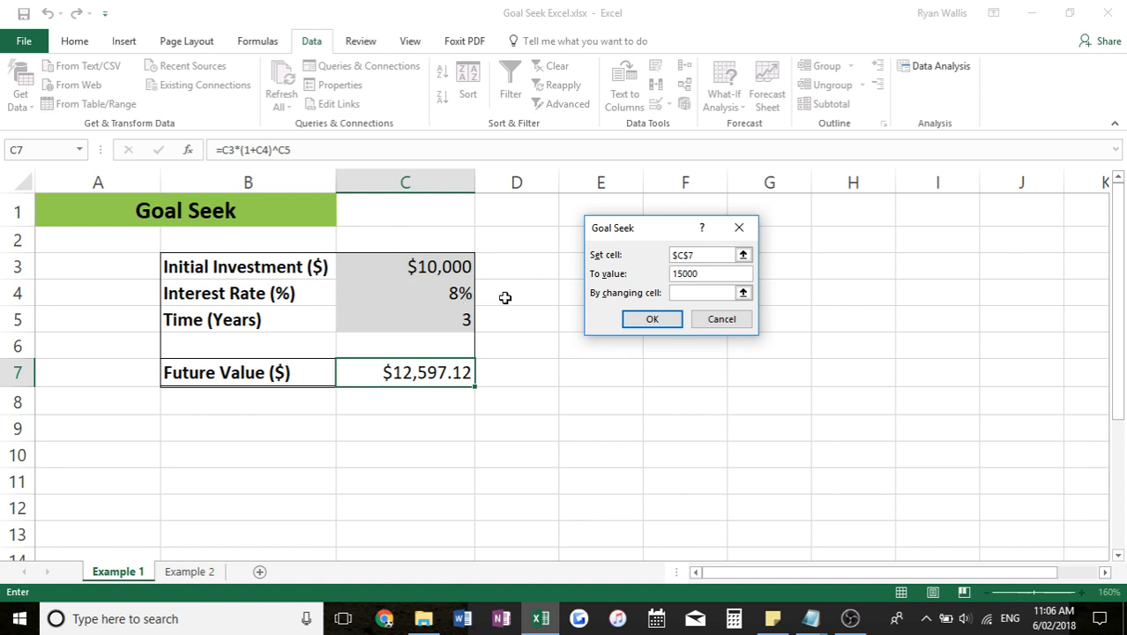
click(405, 293)
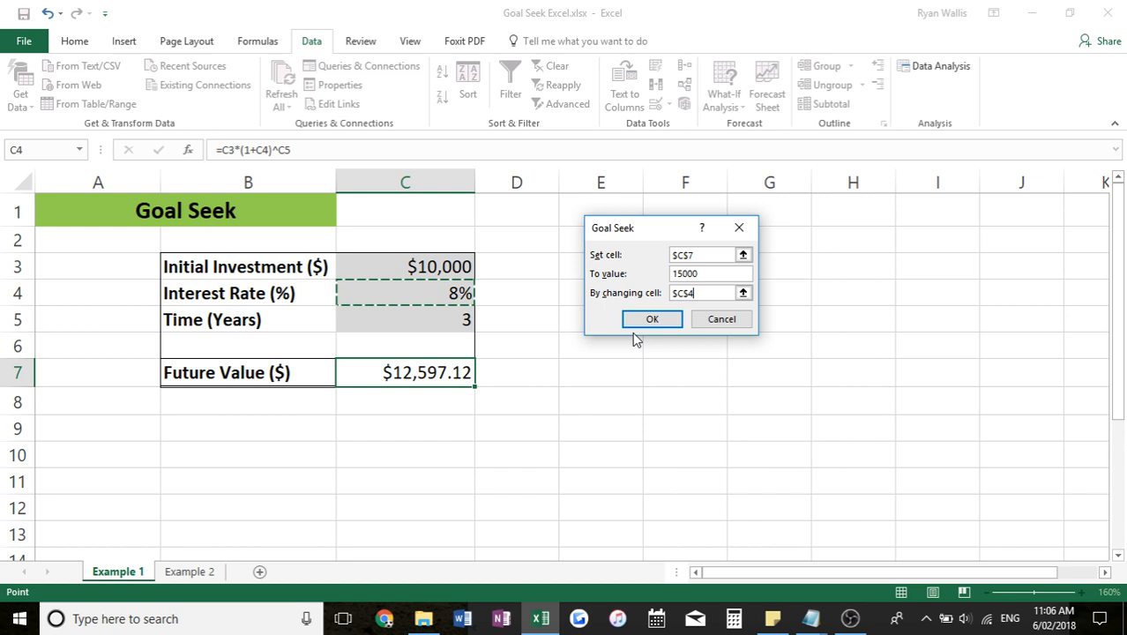
click(653, 319)
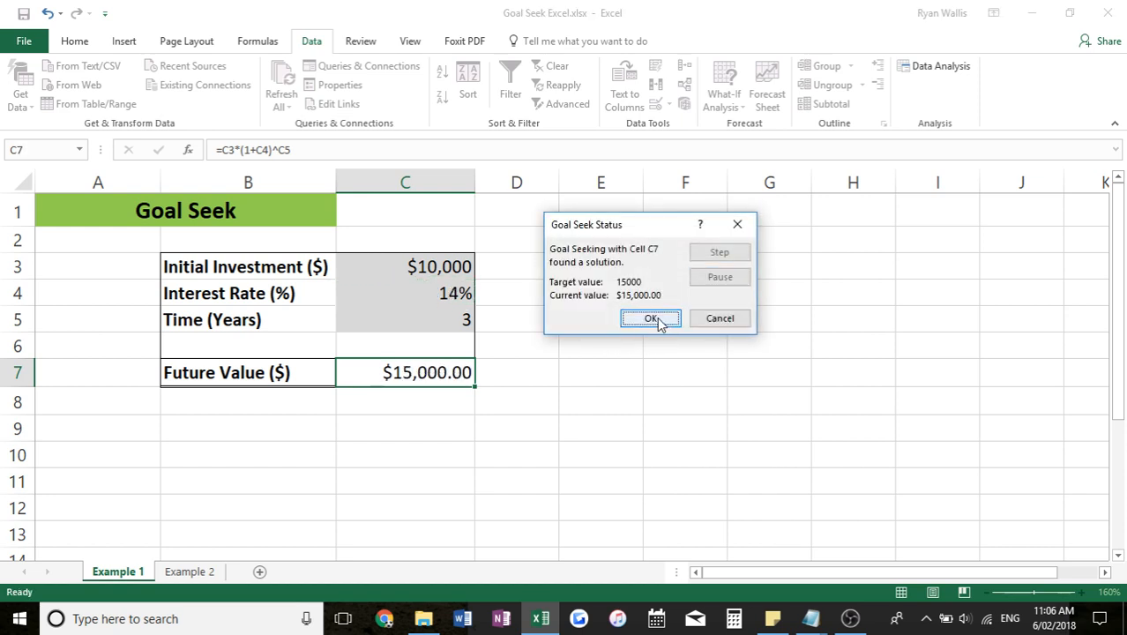
Accept the solved rate and show it with two decimals as 14.47%.
click(651, 318)
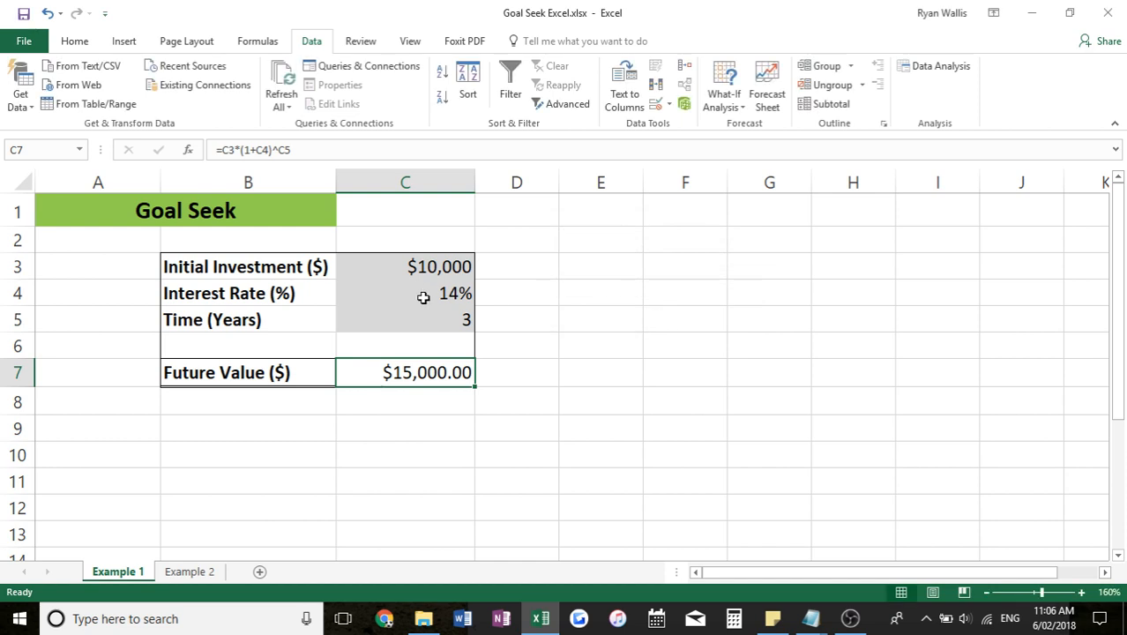
mouse_move(519, 292)
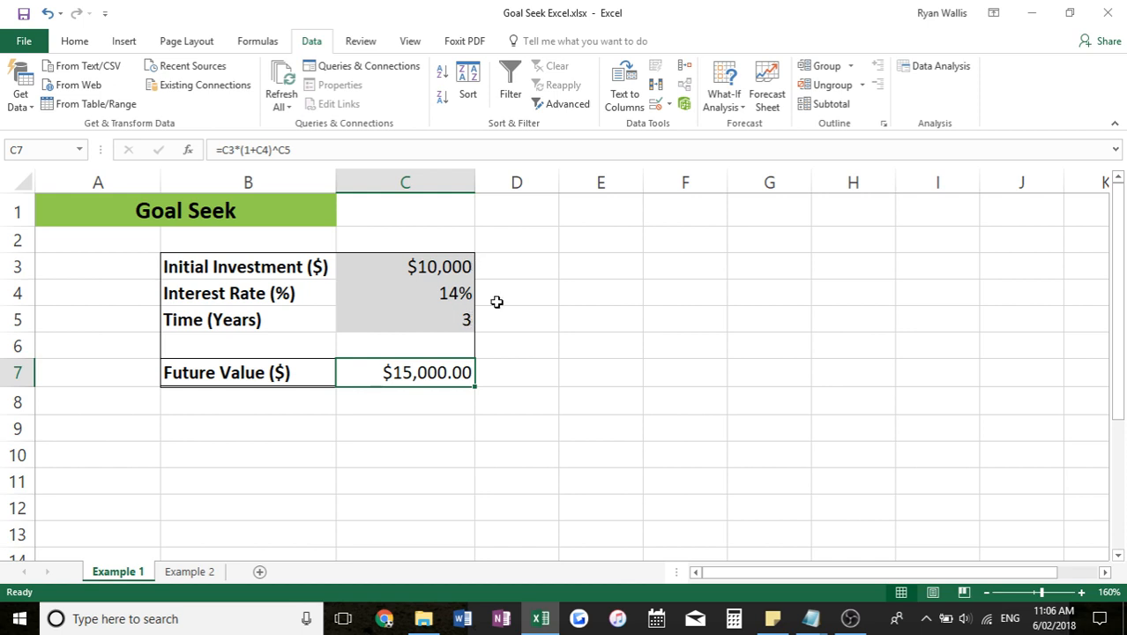
mouse_move(495, 392)
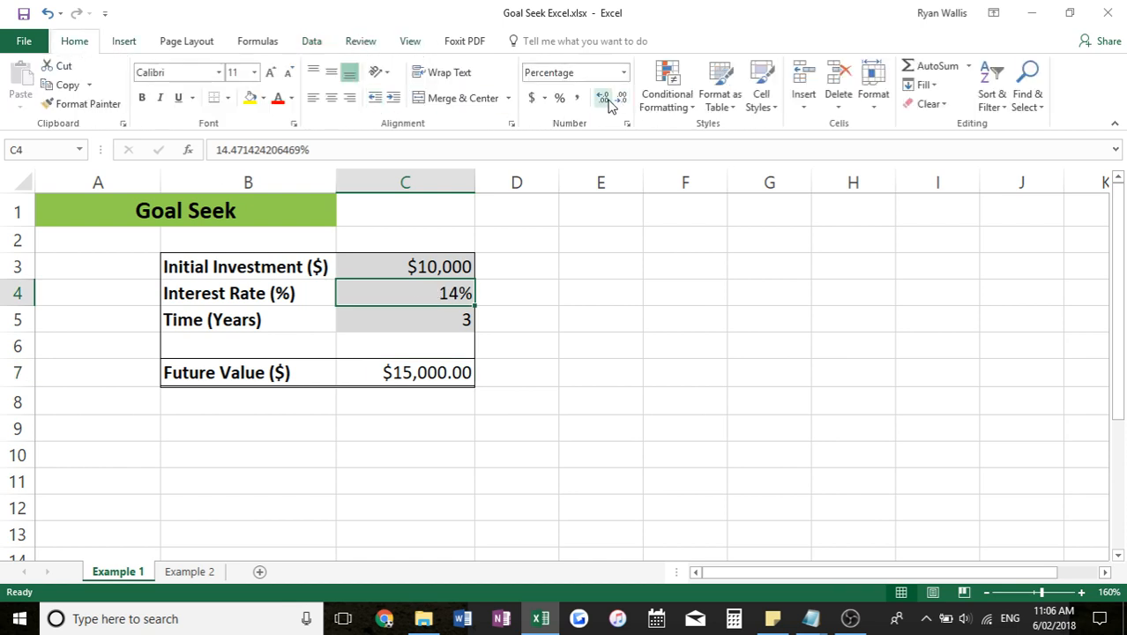
mouse_move(603, 97)
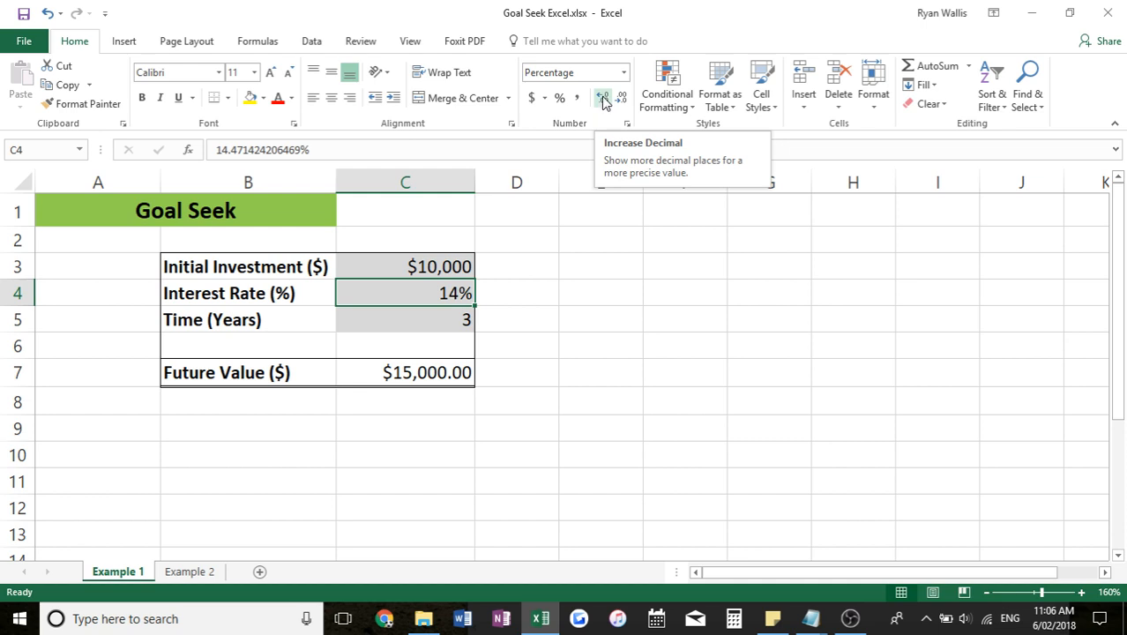
click(602, 97)
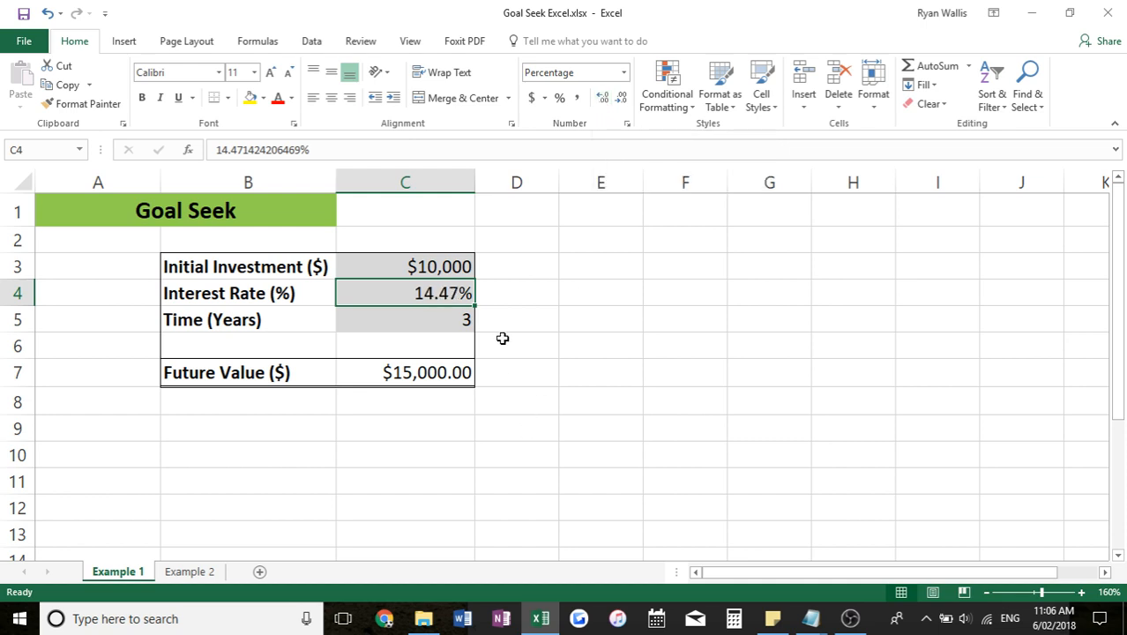
click(516, 293)
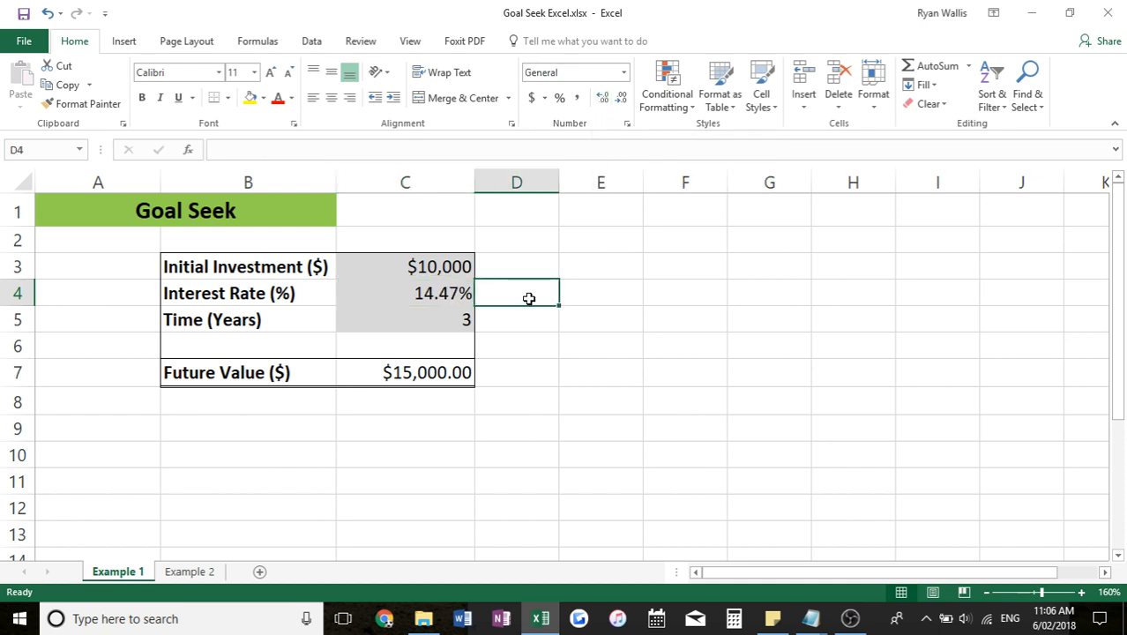
mouse_move(584, 315)
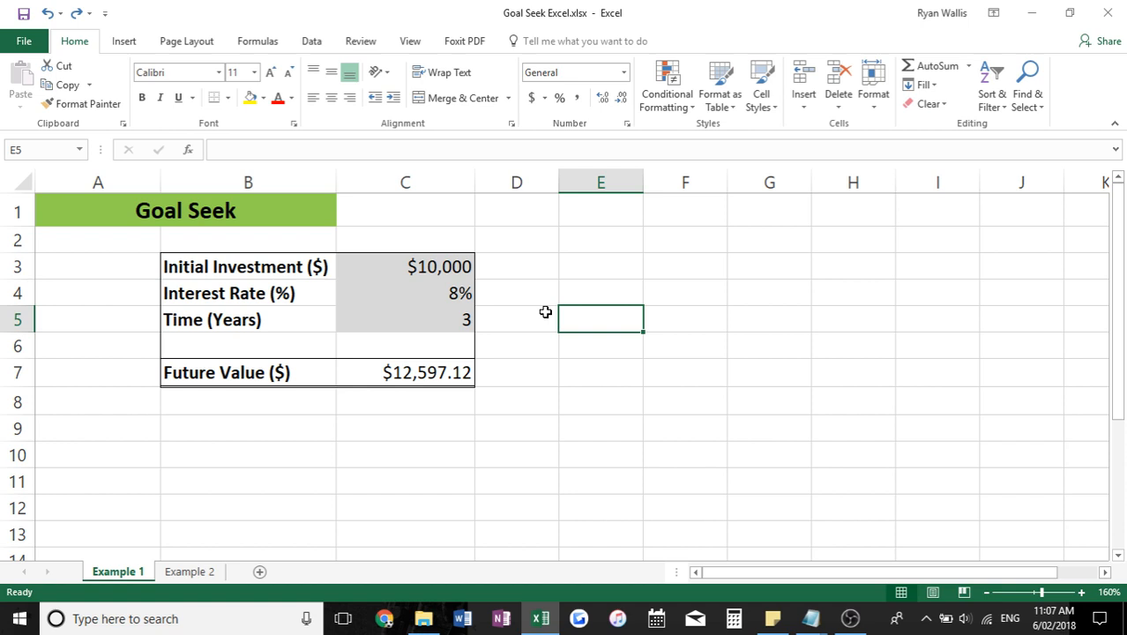
mouse_move(467, 323)
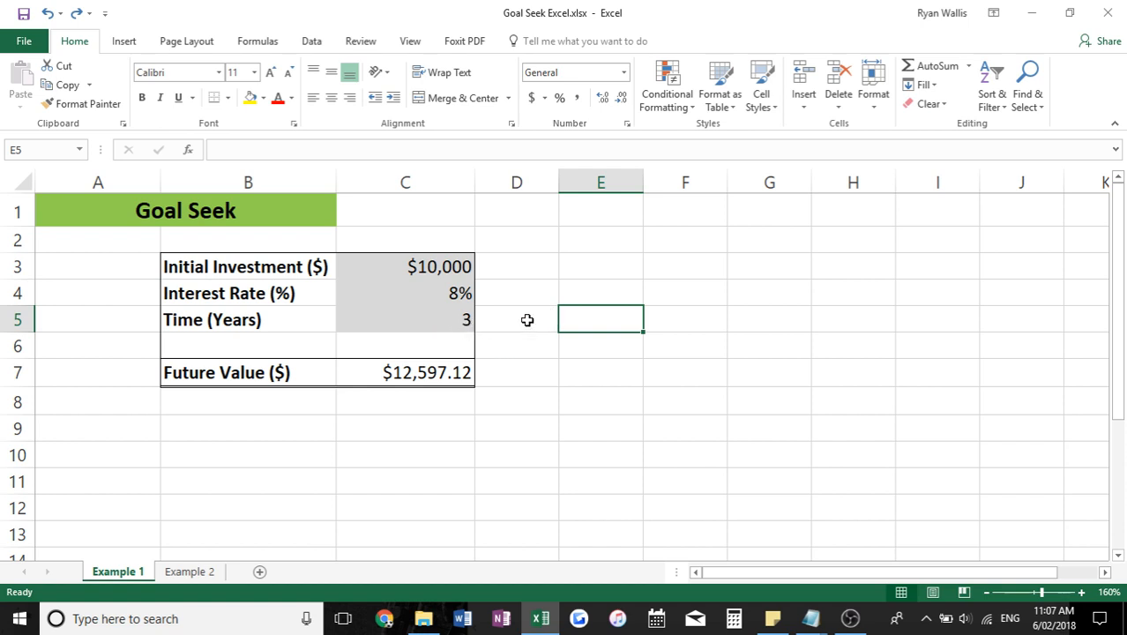
Re-enter 5% in the interest rate cell C4.
click(405, 293)
text(5)
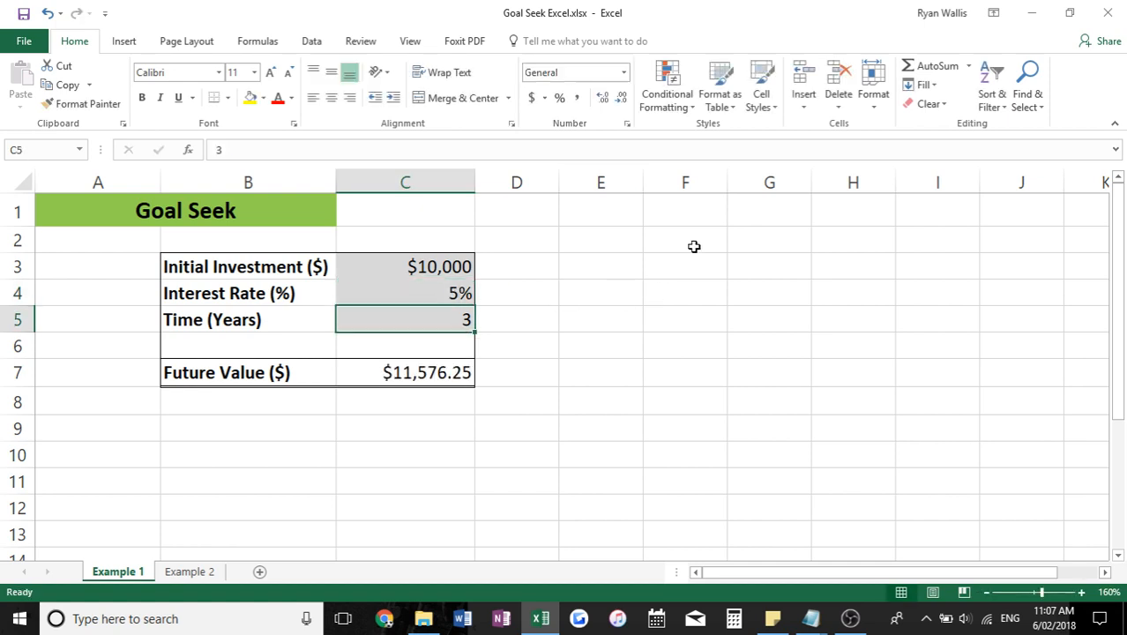
mouse_move(510, 226)
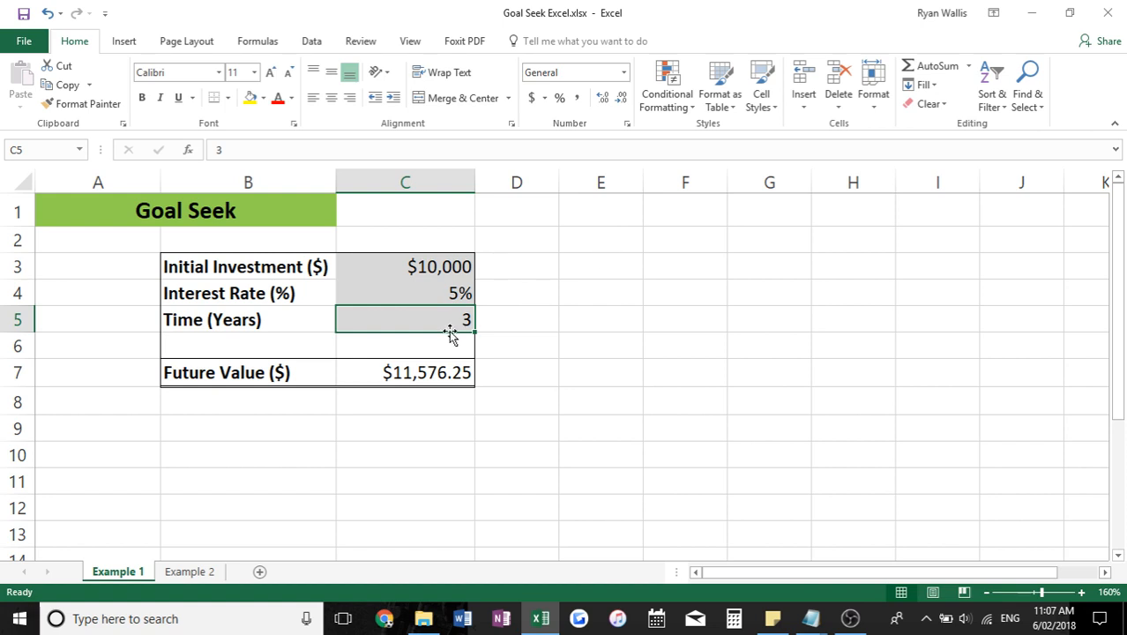
mouse_move(544, 330)
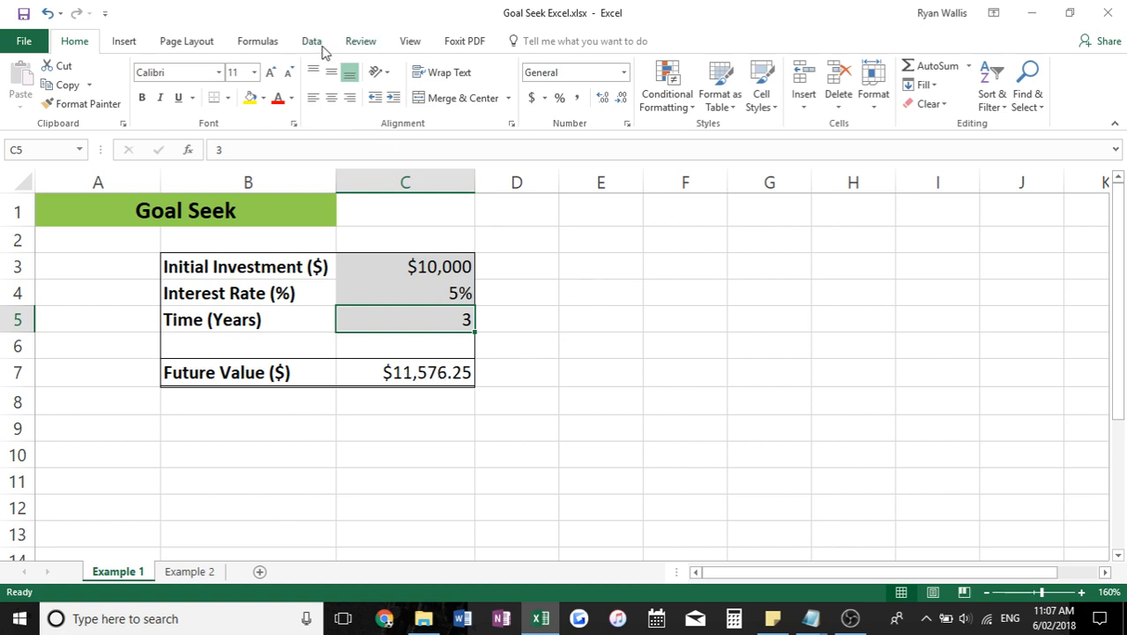
Goal Seek C7 to 13,000 by changing Time (Years) C5, keeping 5.377400719.
click(311, 40)
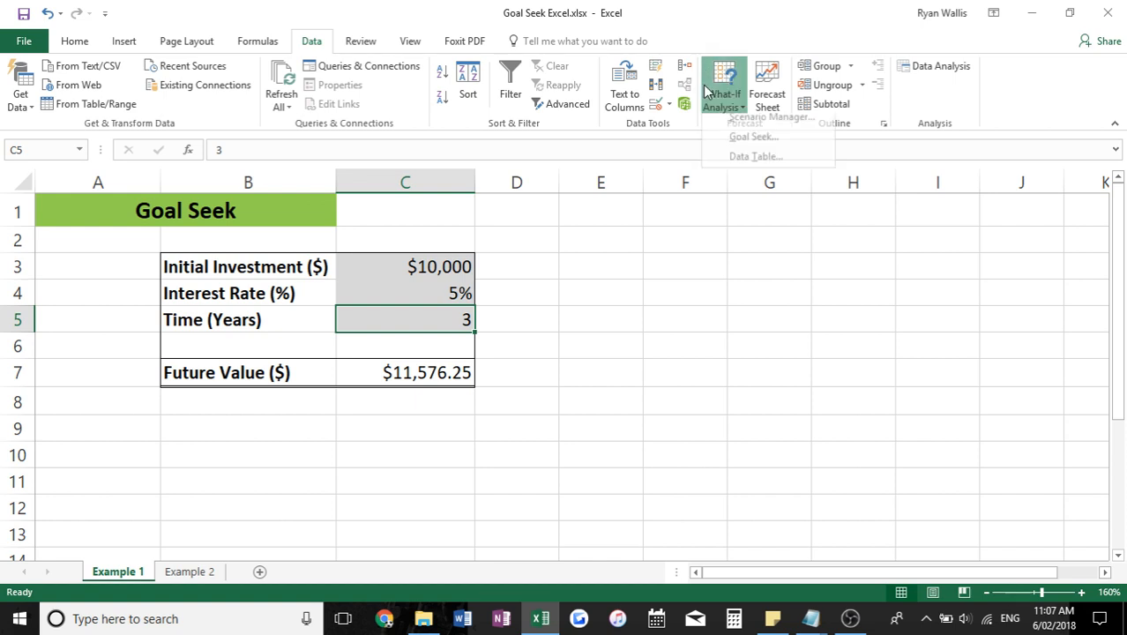
click(752, 136)
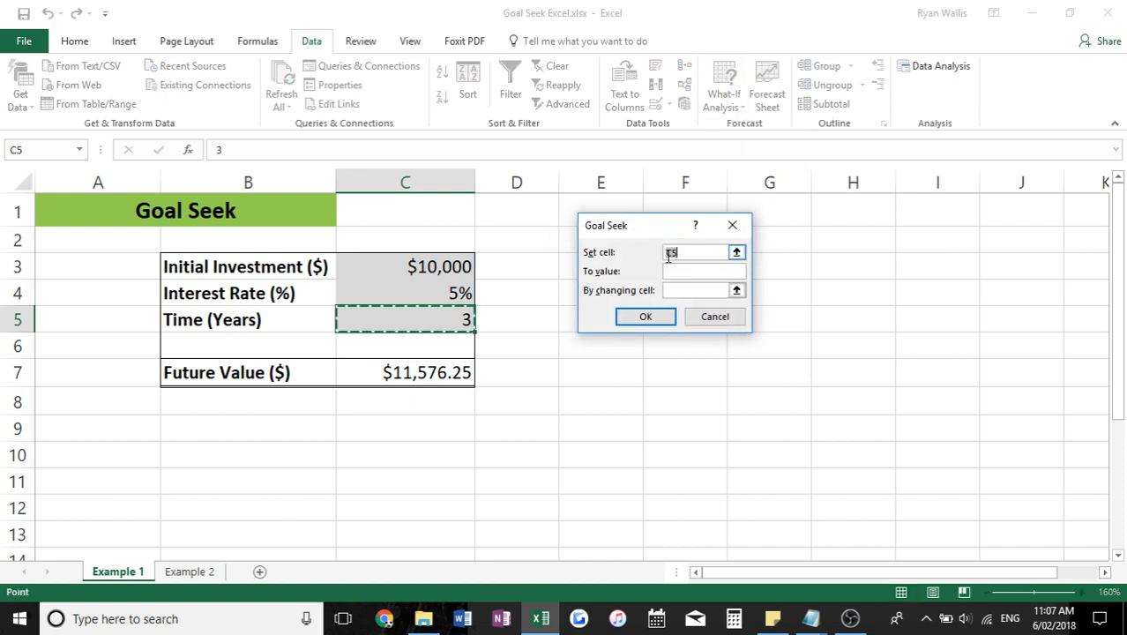
click(428, 372)
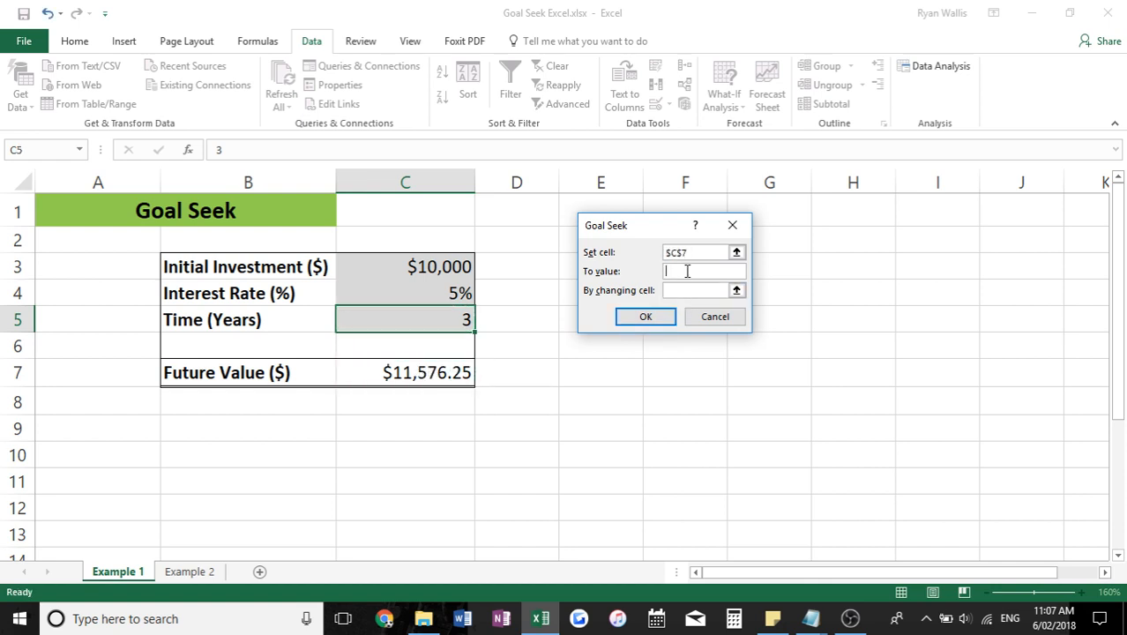
text(13000)
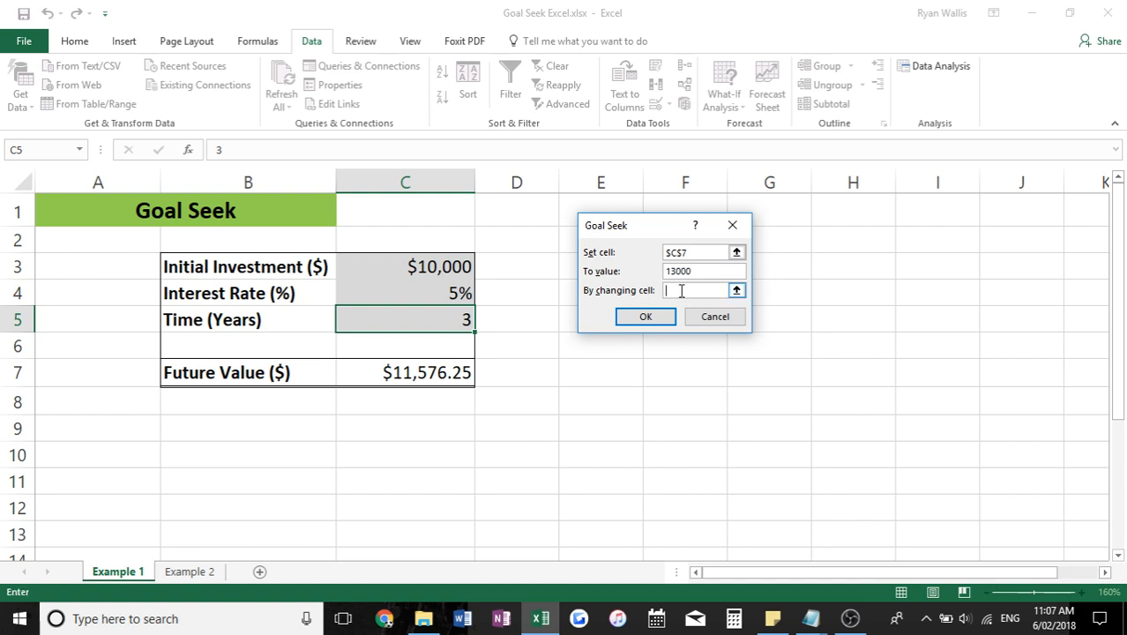
click(405, 319)
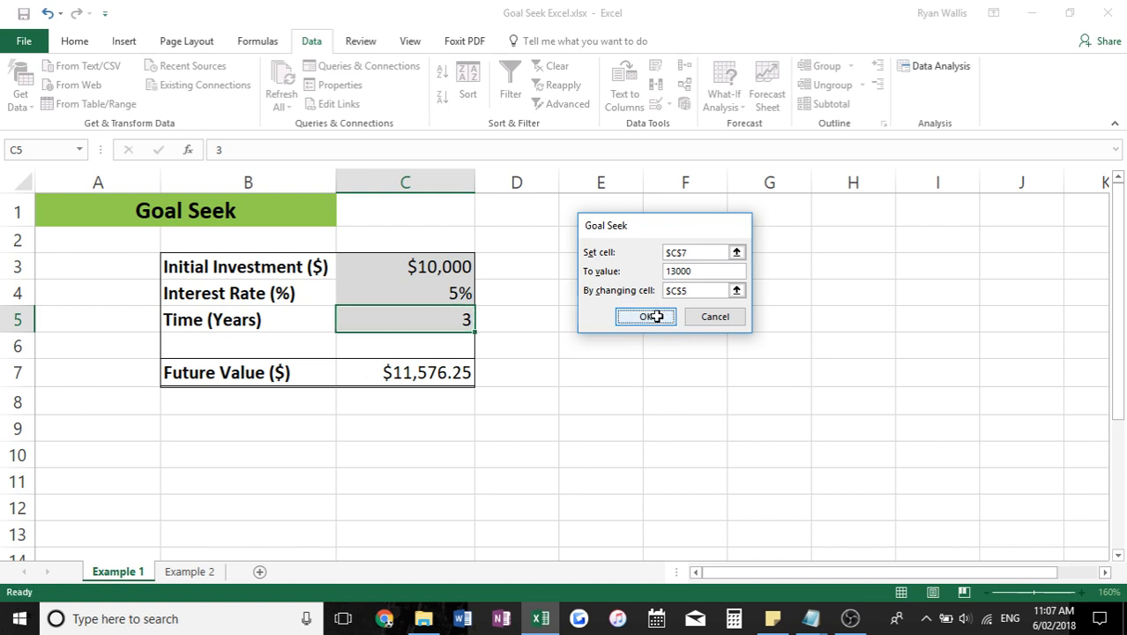
click(646, 317)
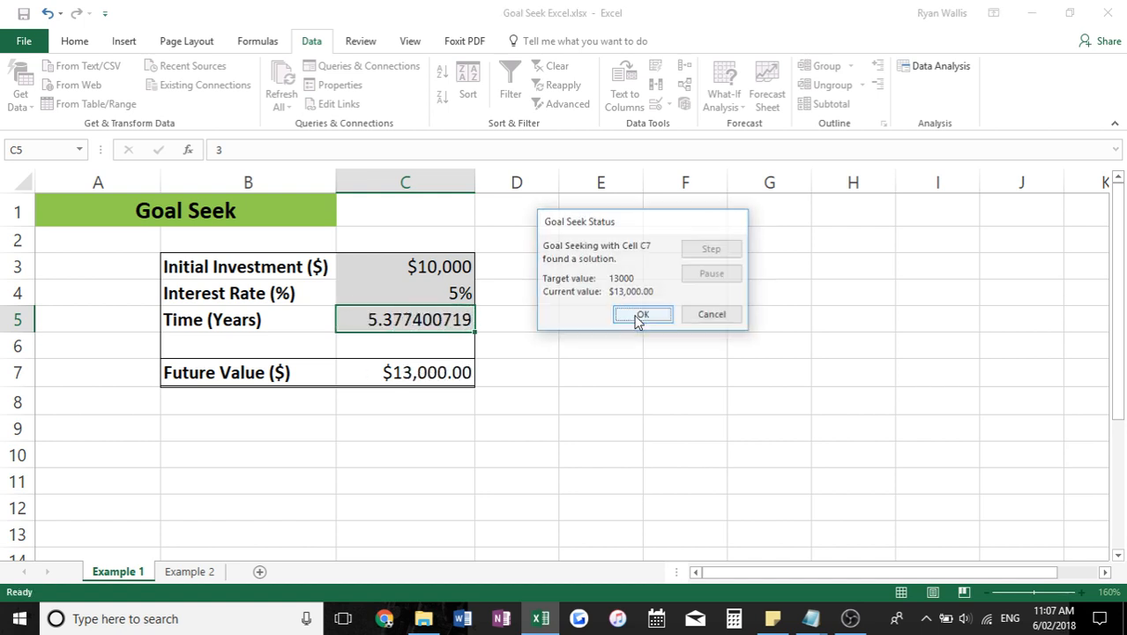
click(643, 315)
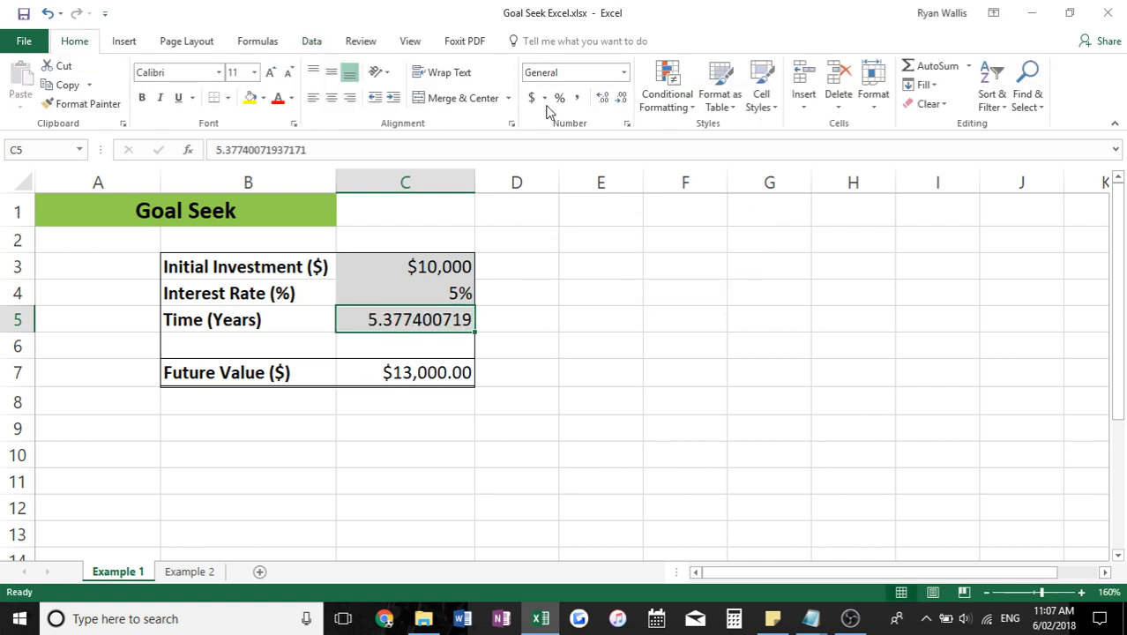
Round the years to two decimals (5.38) and switch to the Example 2 sheet.
click(622, 97)
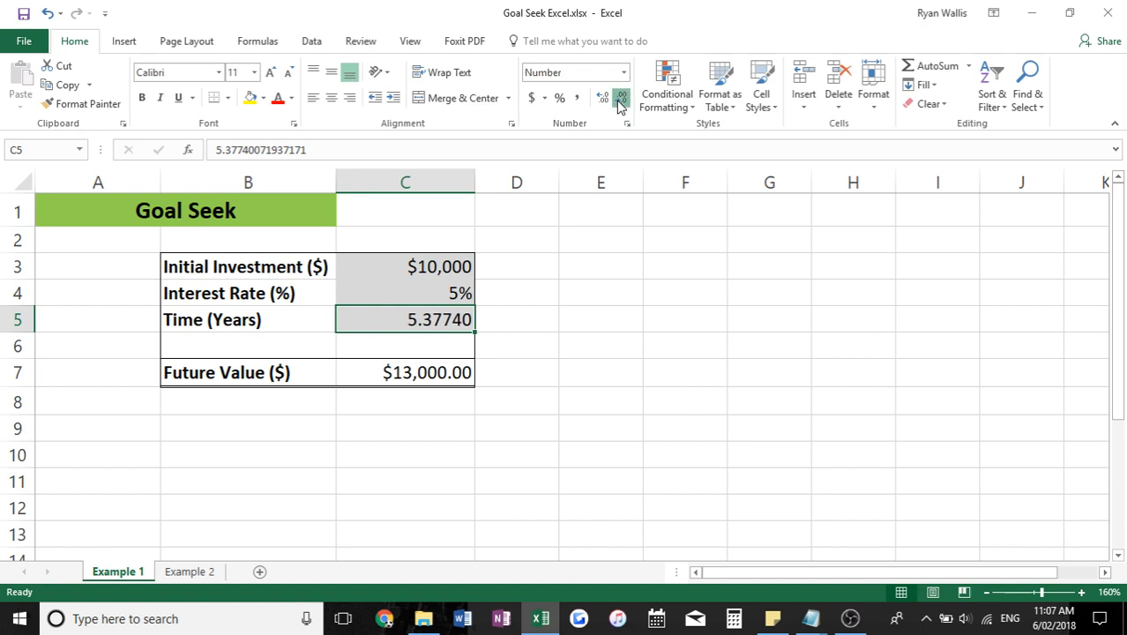
click(622, 97)
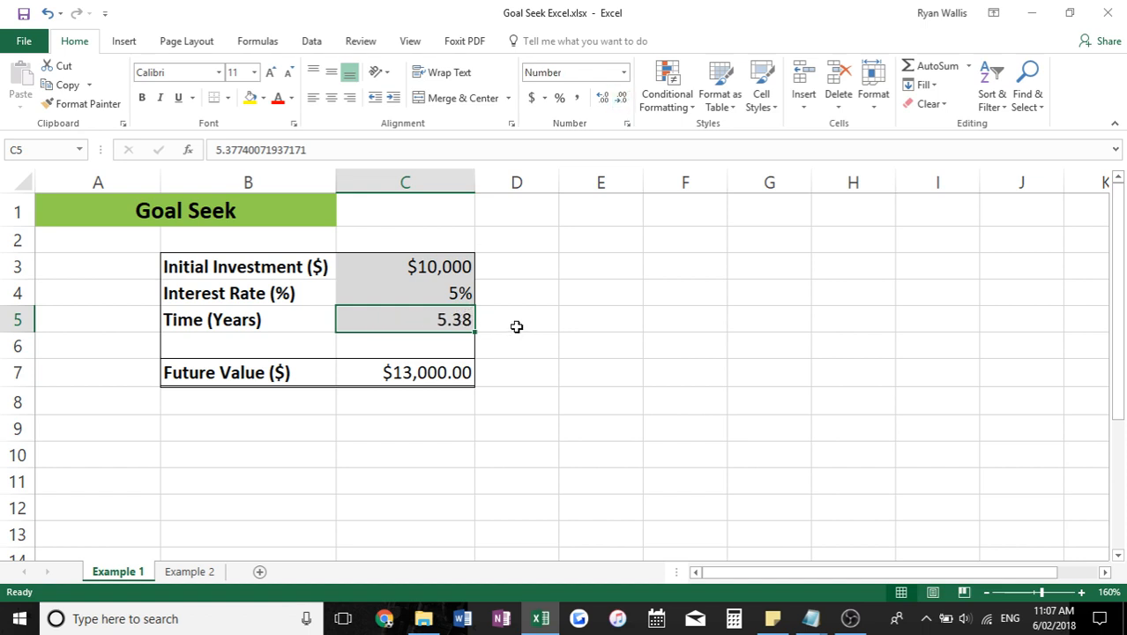
click(516, 320)
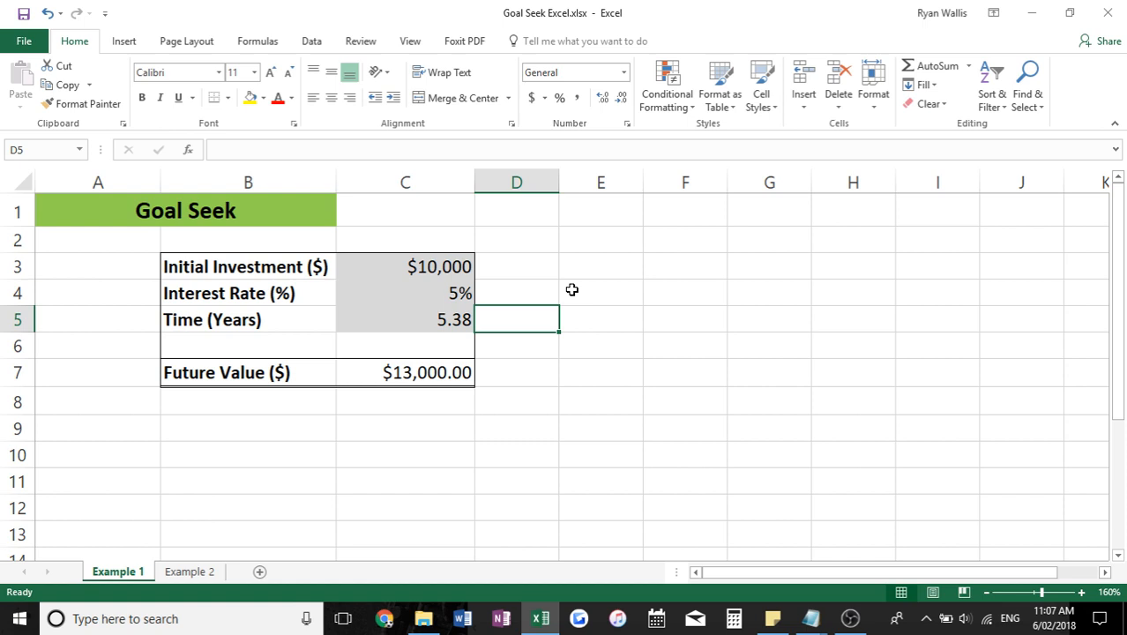
mouse_move(540, 298)
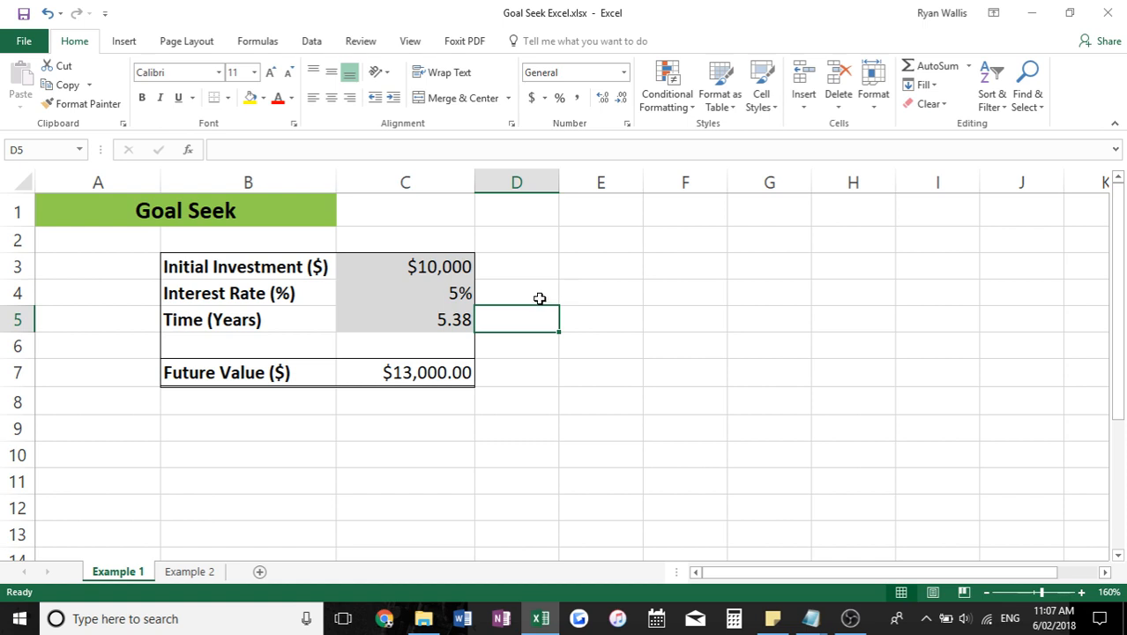
mouse_move(542, 346)
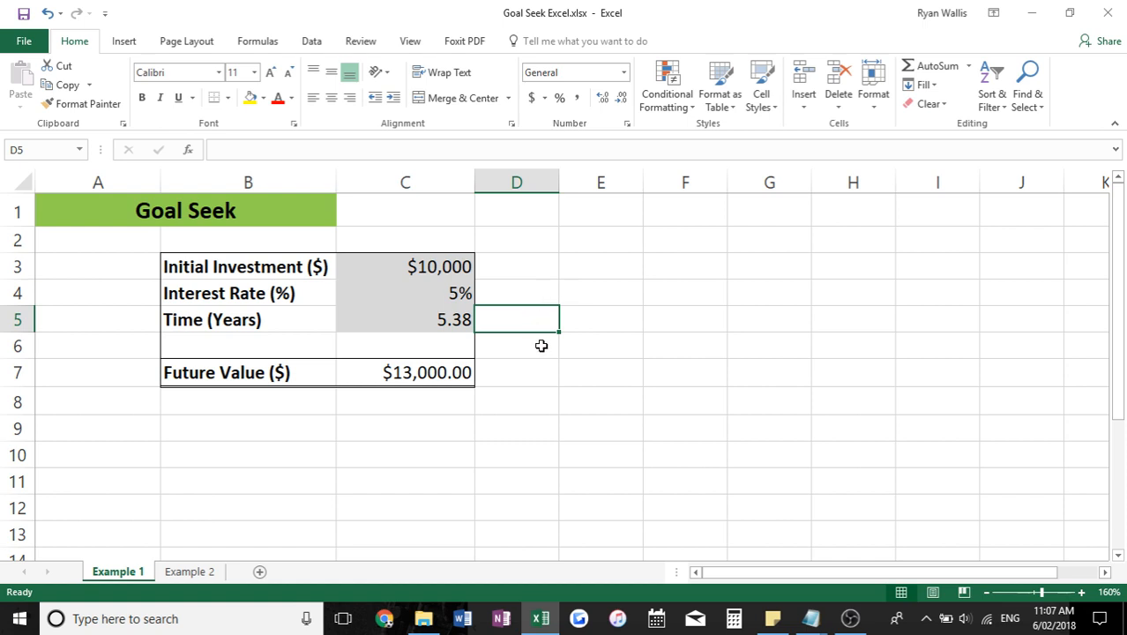
mouse_move(463, 448)
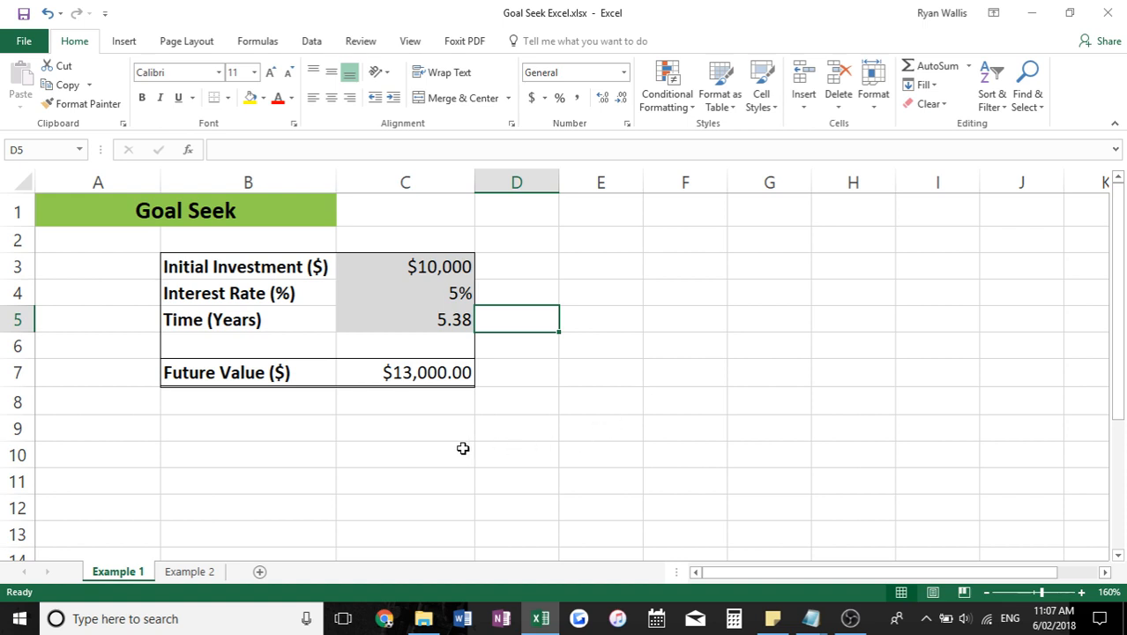
mouse_move(415, 445)
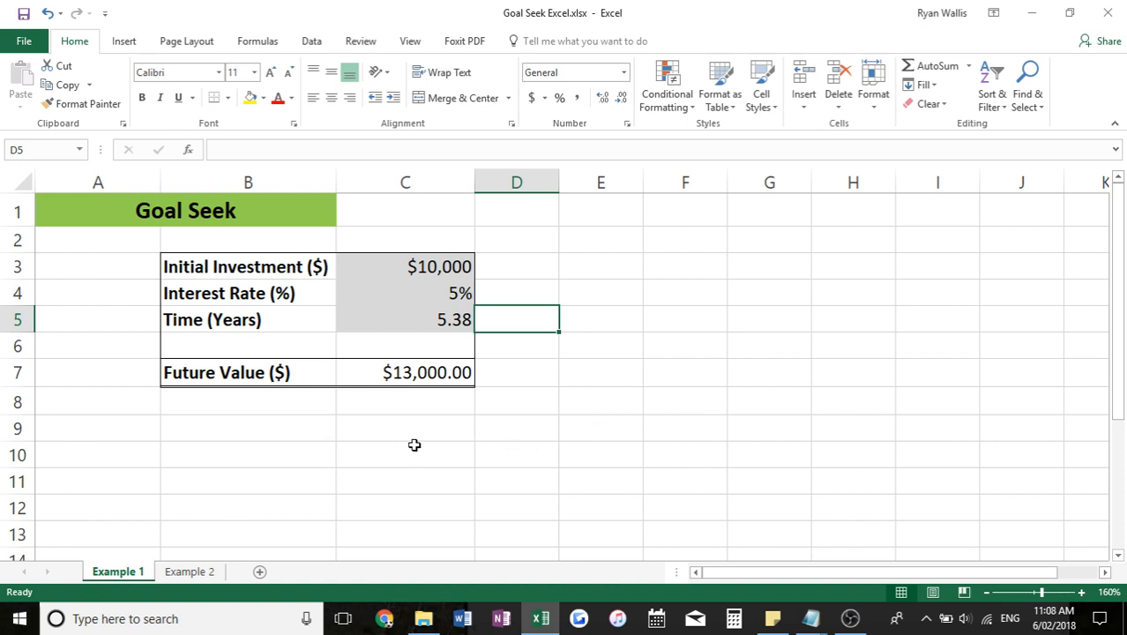
mouse_move(184, 493)
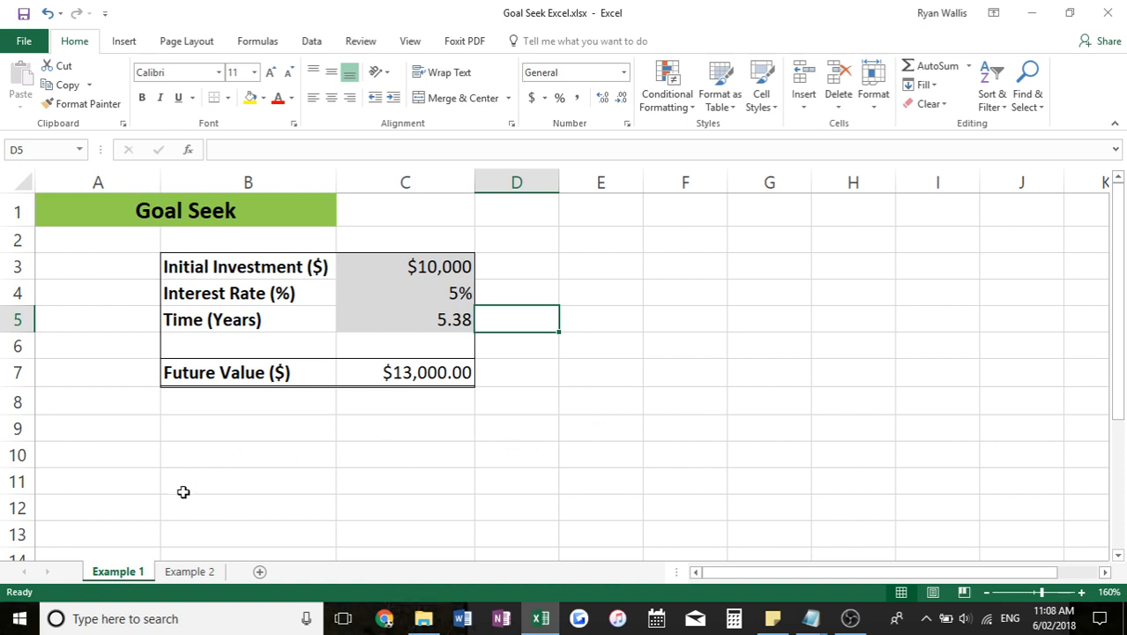
click(189, 572)
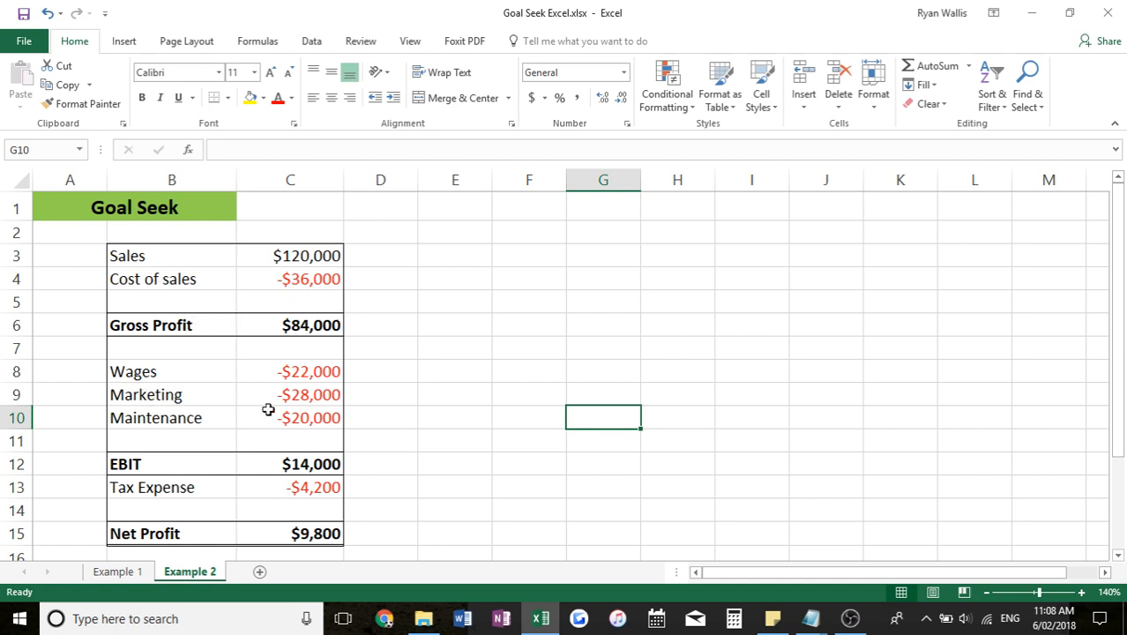
mouse_move(385, 519)
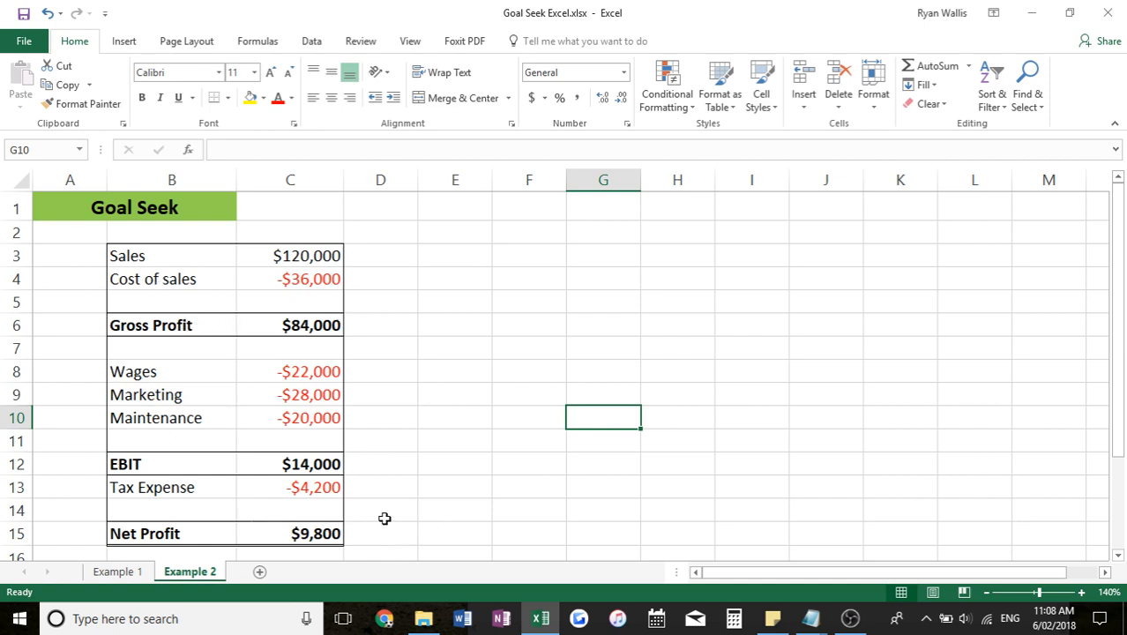
click(604, 371)
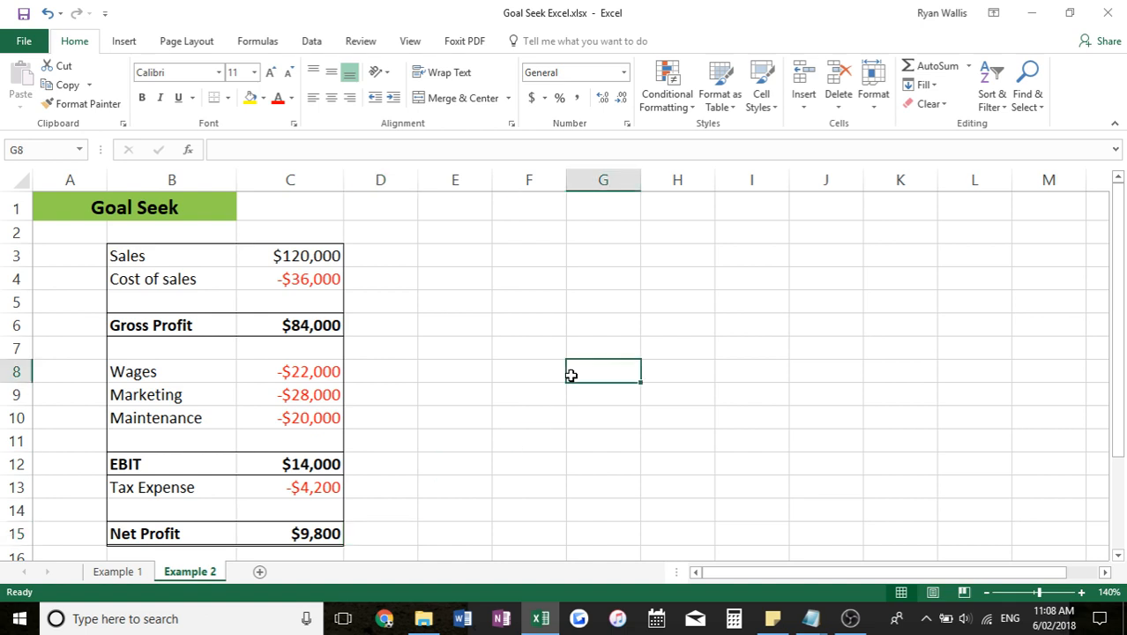
click(290, 255)
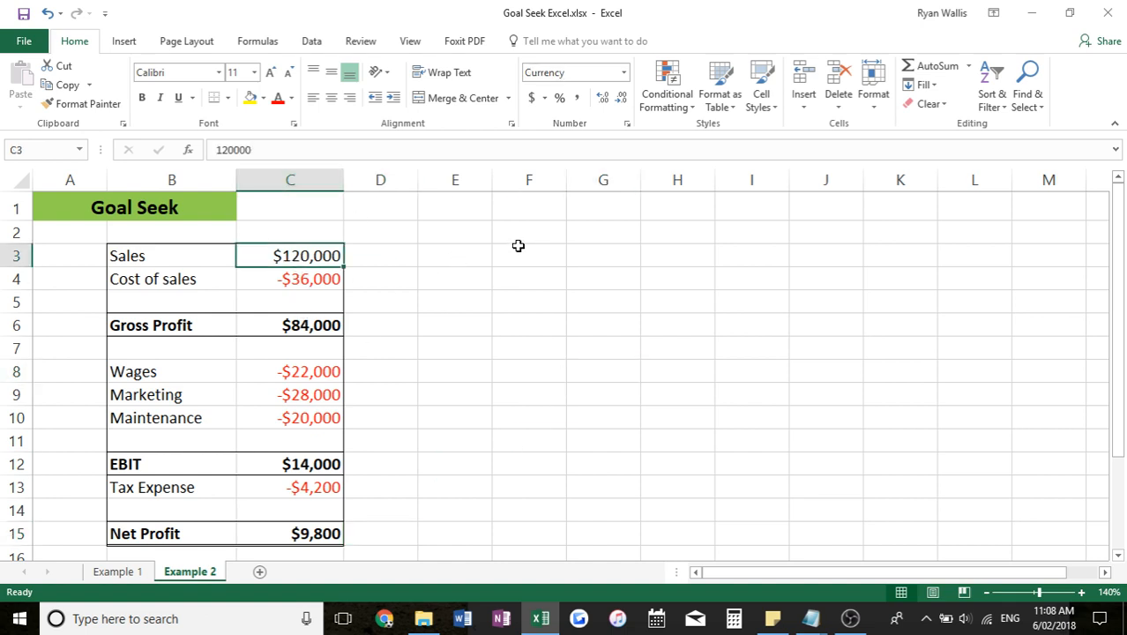
click(290, 278)
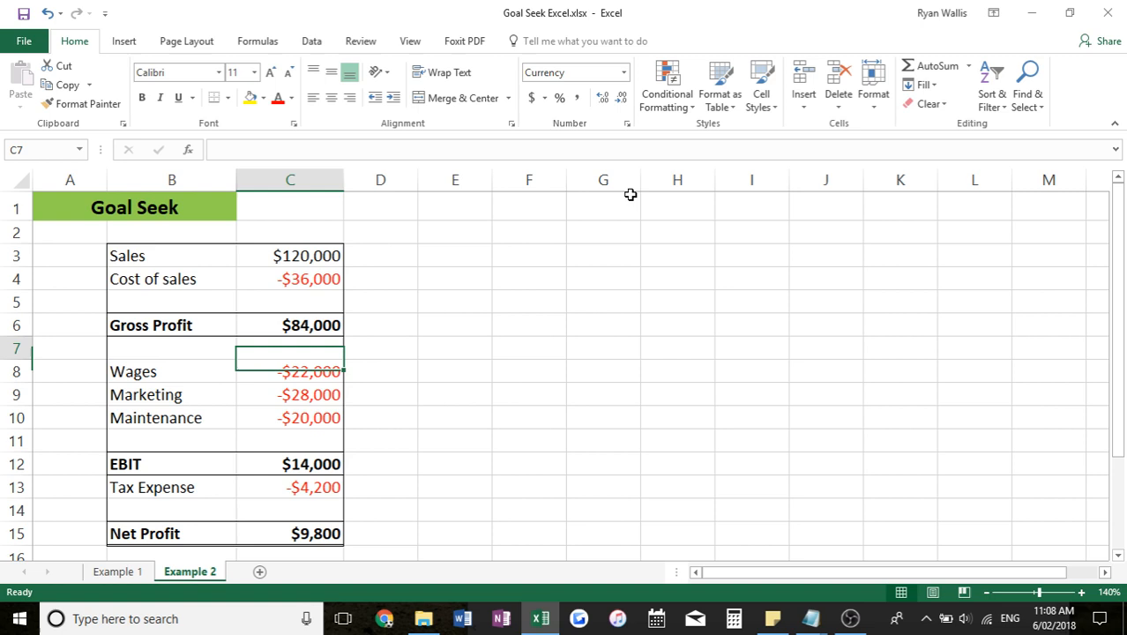
click(291, 395)
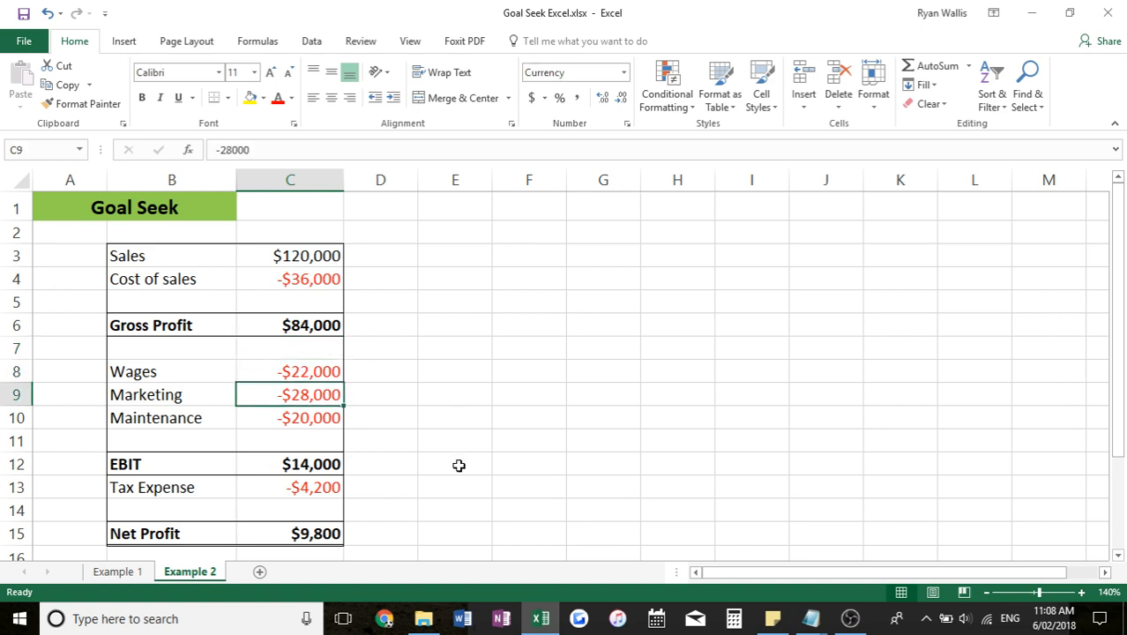
click(290, 533)
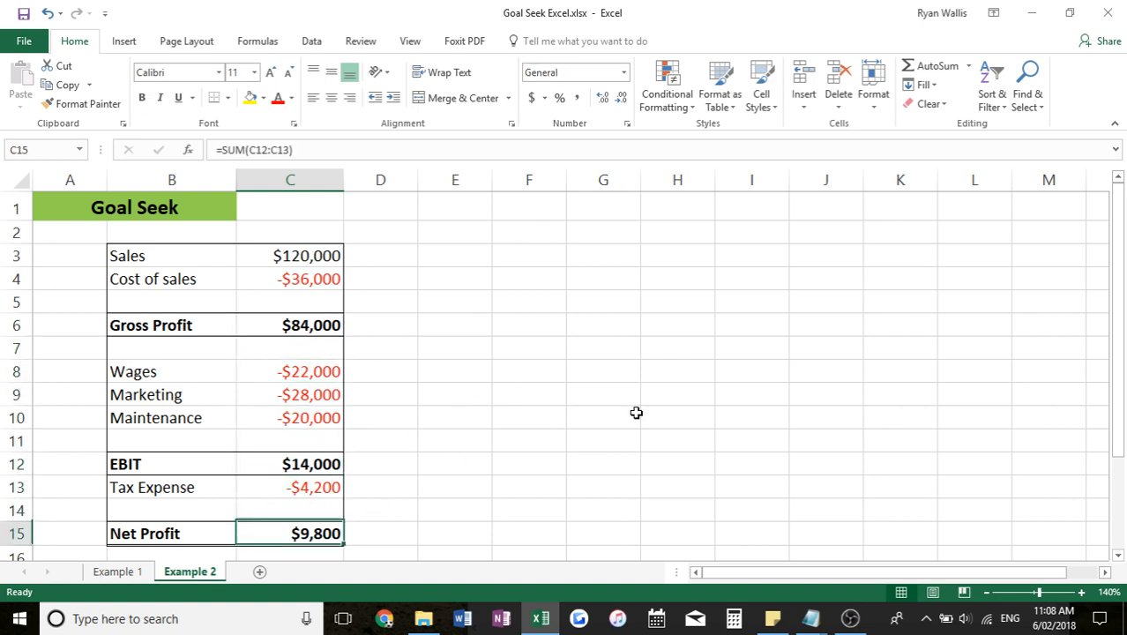
click(380, 463)
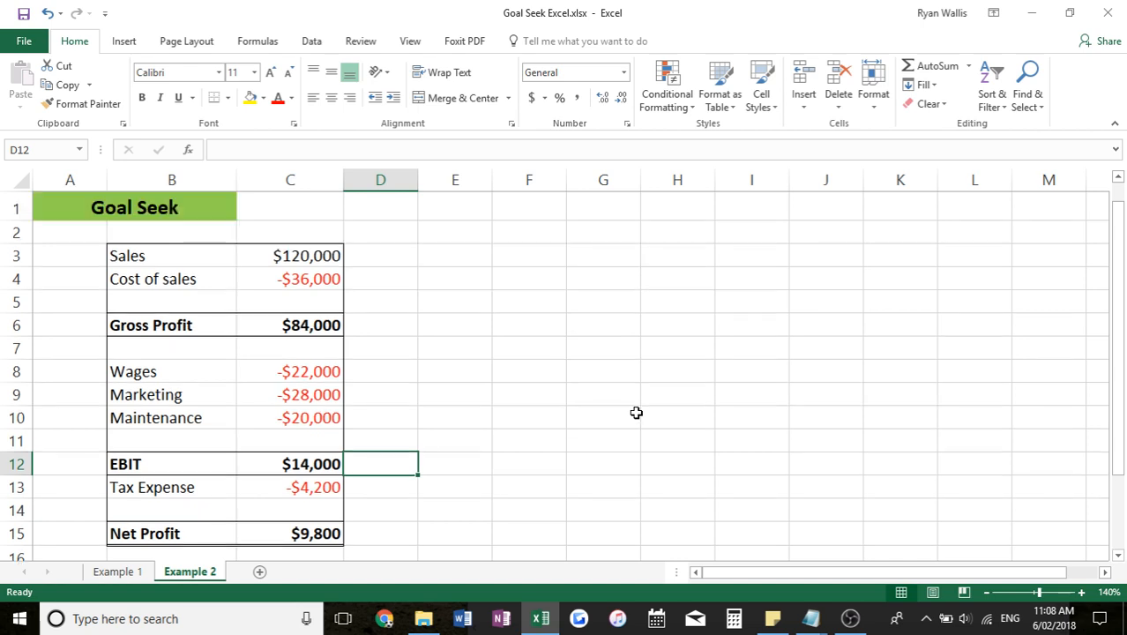
click(455, 371)
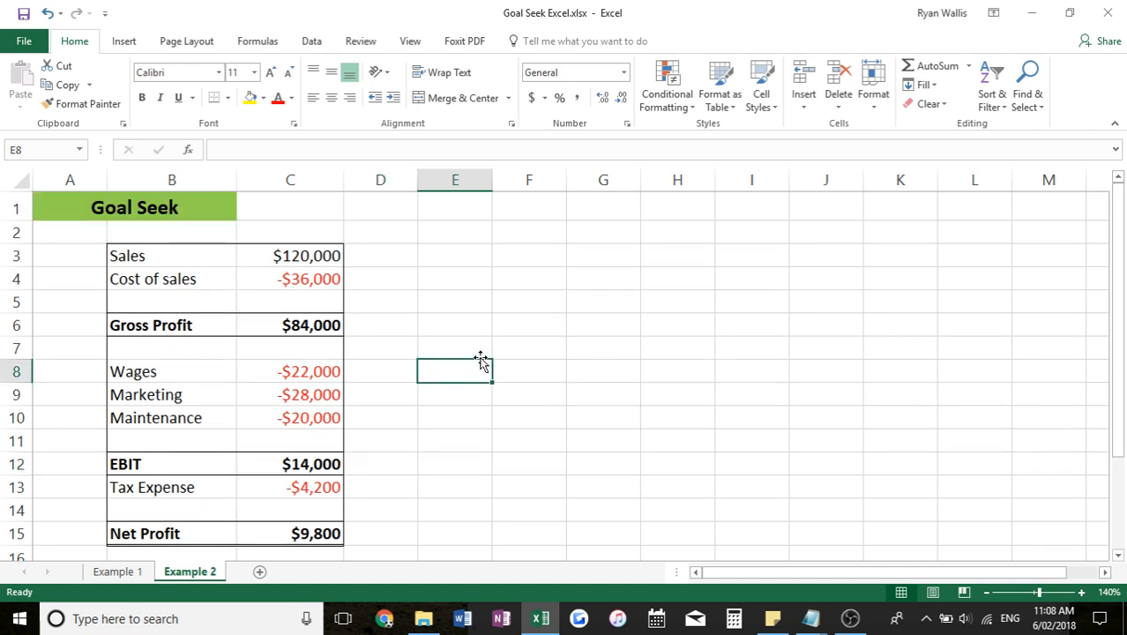
mouse_move(362, 484)
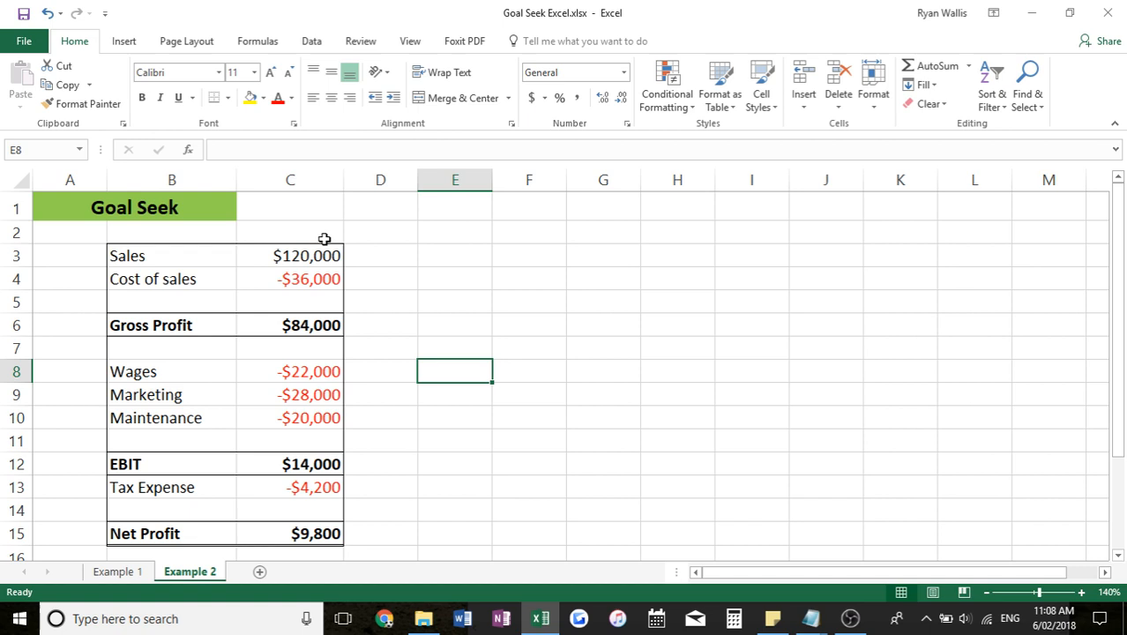
mouse_move(343, 236)
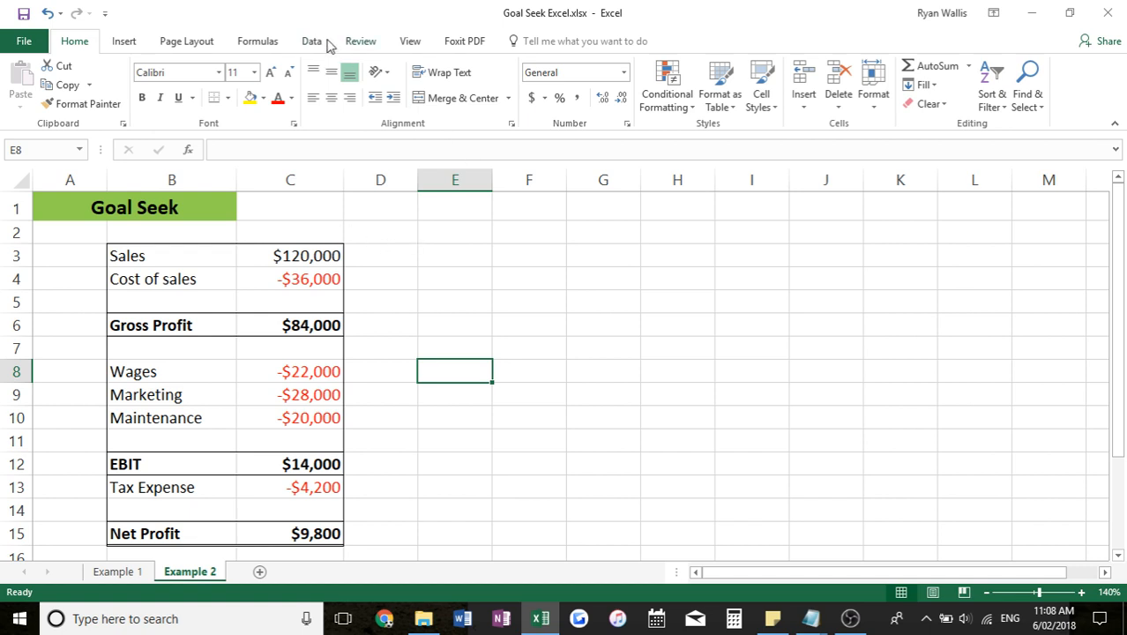
Goal Seek Net Profit C15 to 15,000 by changing Sales C3, keeping $130,612.
click(311, 41)
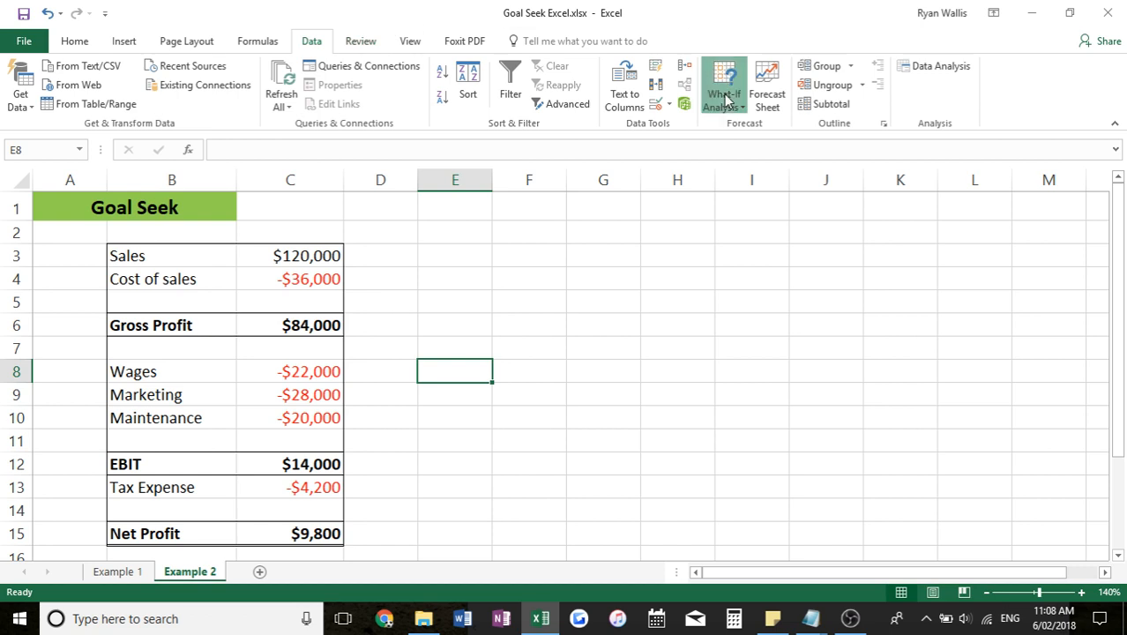
click(723, 85)
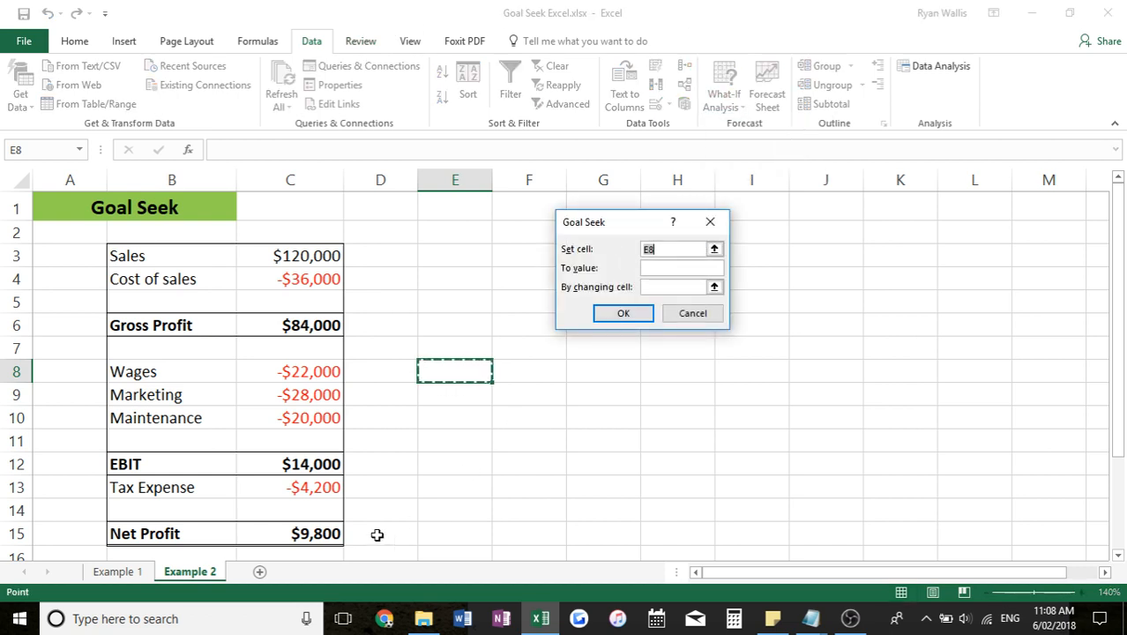
click(291, 534)
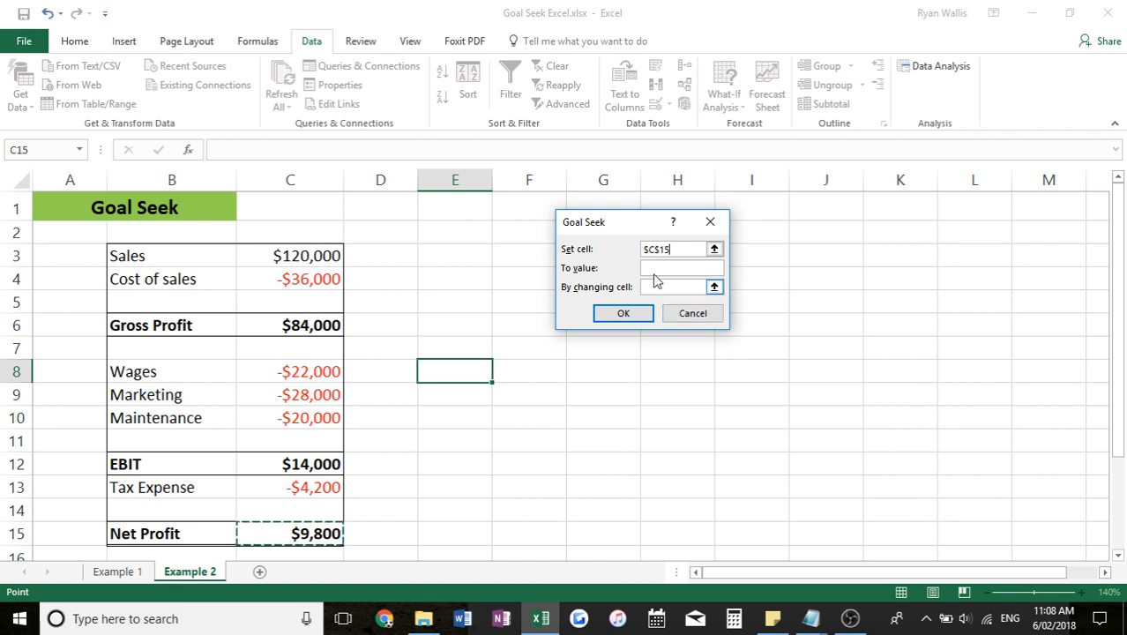
text(15000)
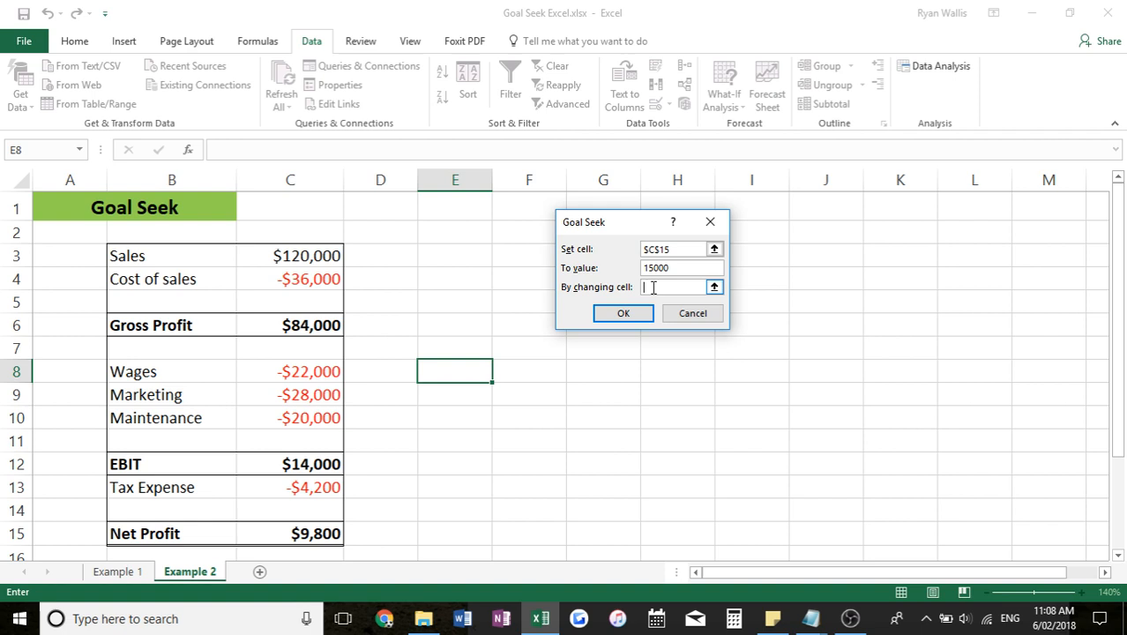
click(290, 256)
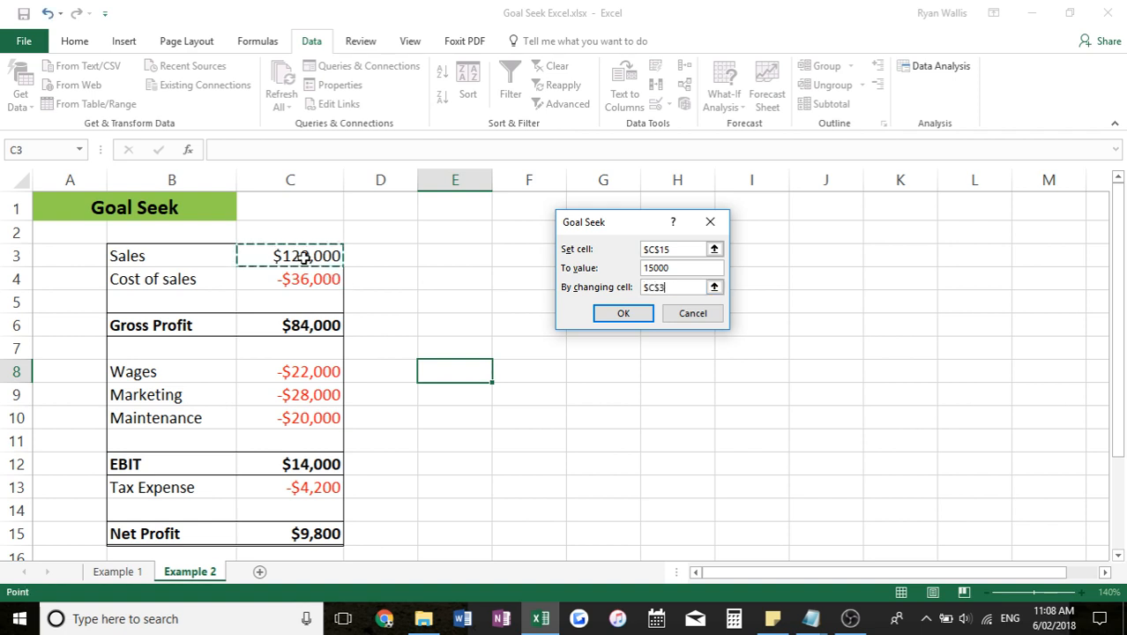
click(623, 313)
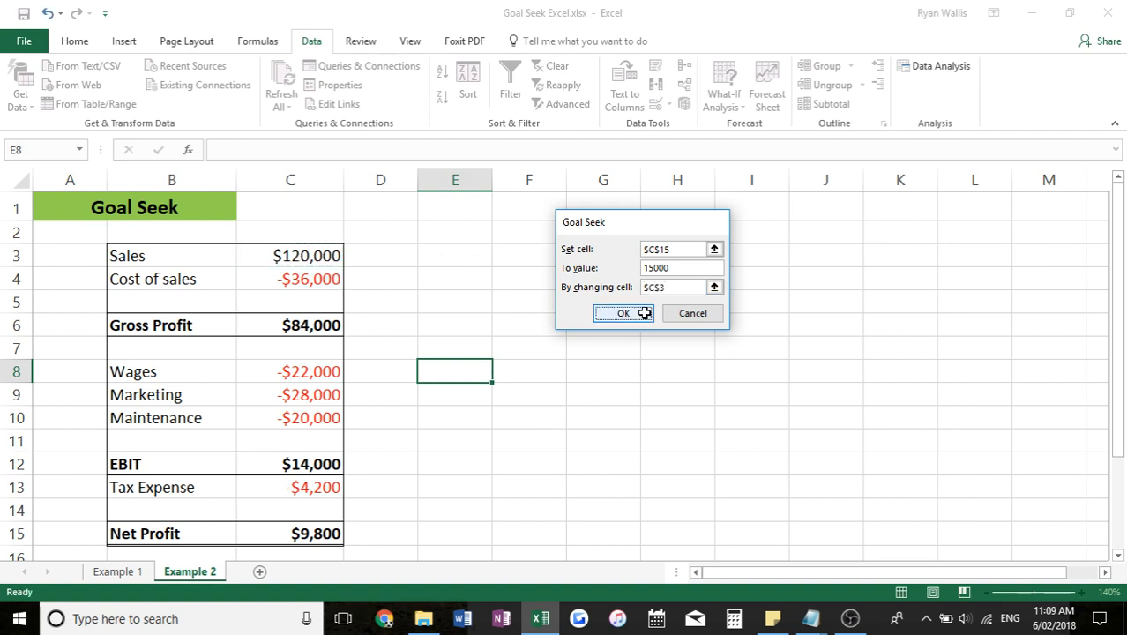
click(623, 313)
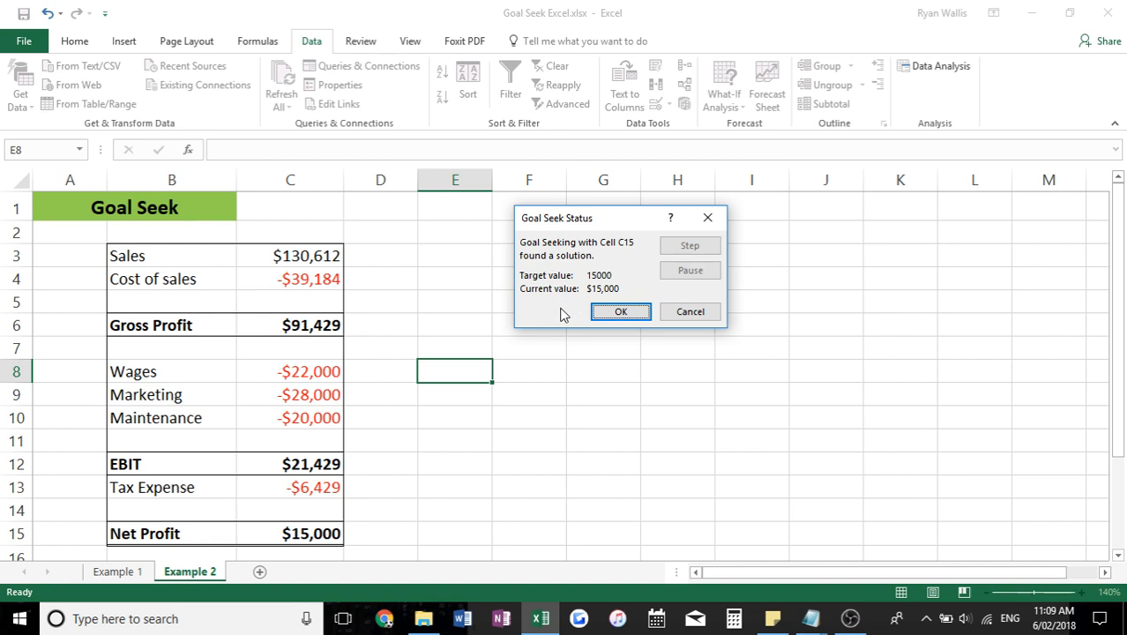
click(621, 311)
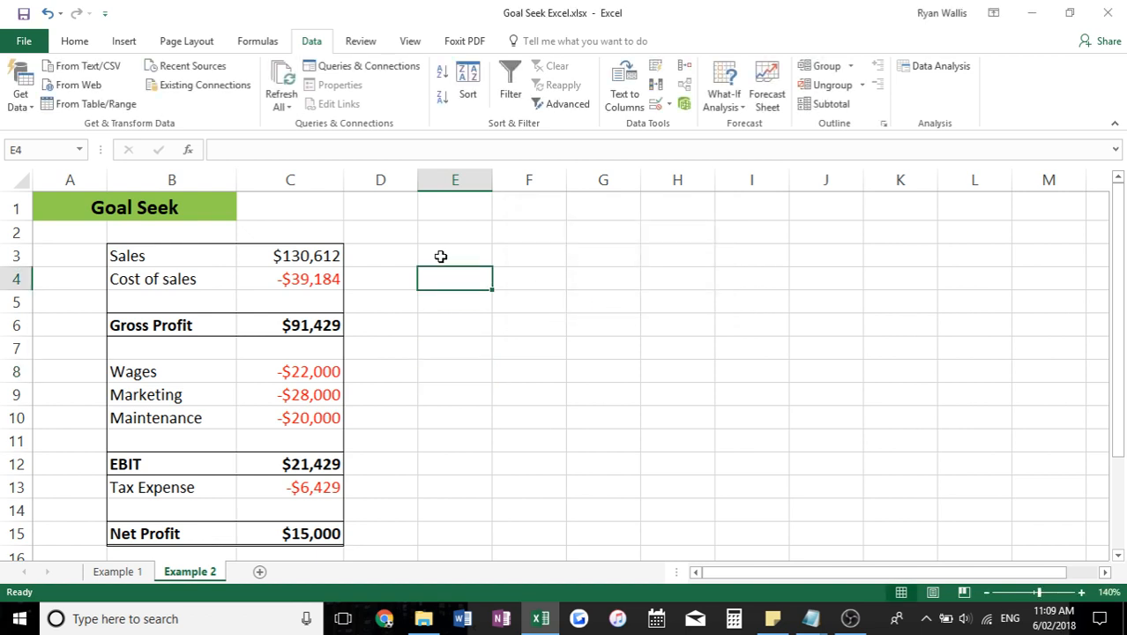
mouse_move(418, 494)
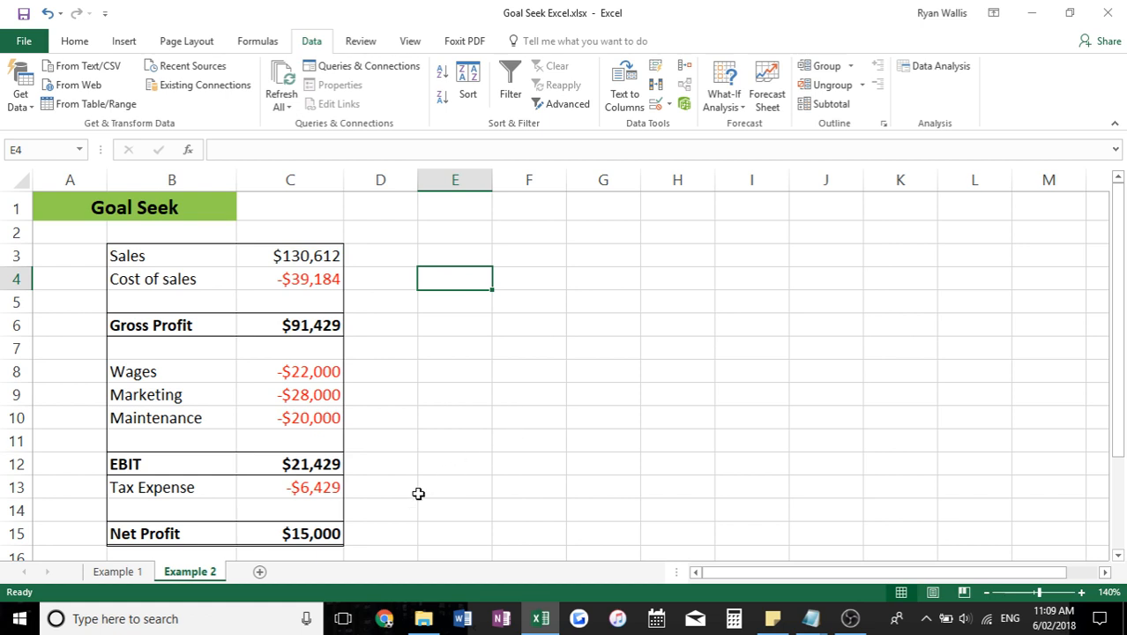
mouse_move(354, 533)
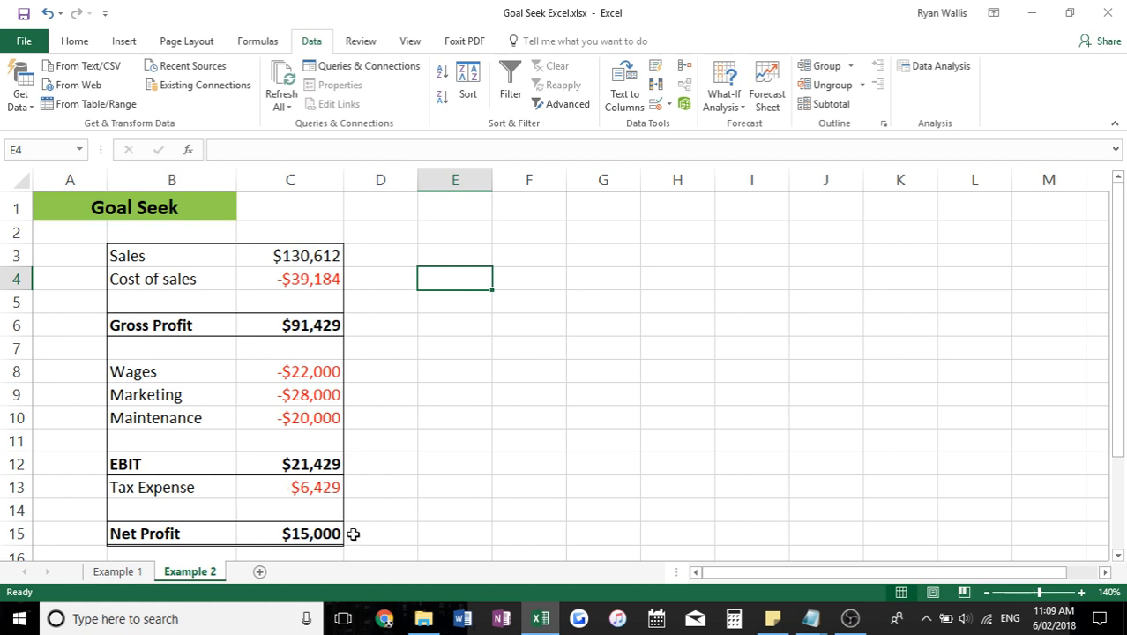
mouse_move(454, 368)
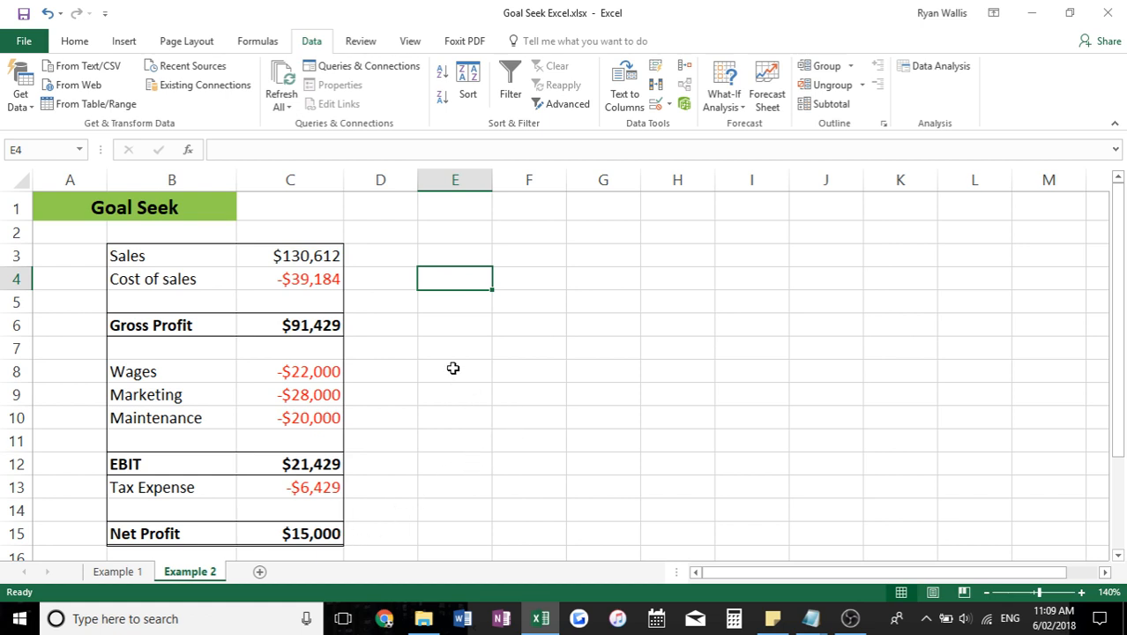
mouse_move(539, 375)
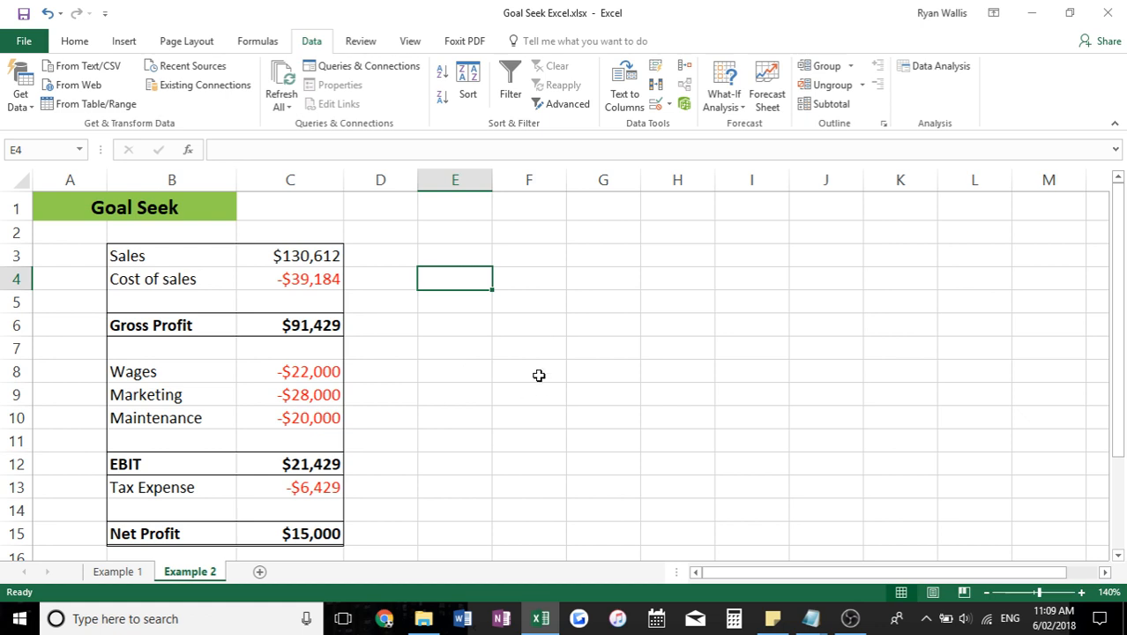
mouse_move(704, 464)
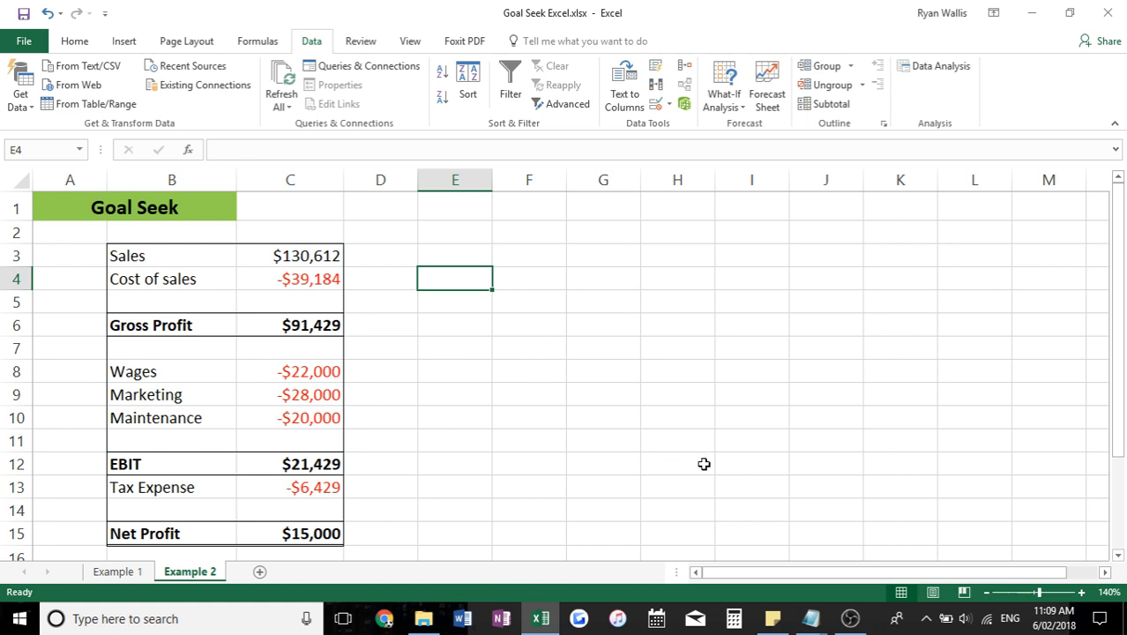
mouse_move(821, 535)
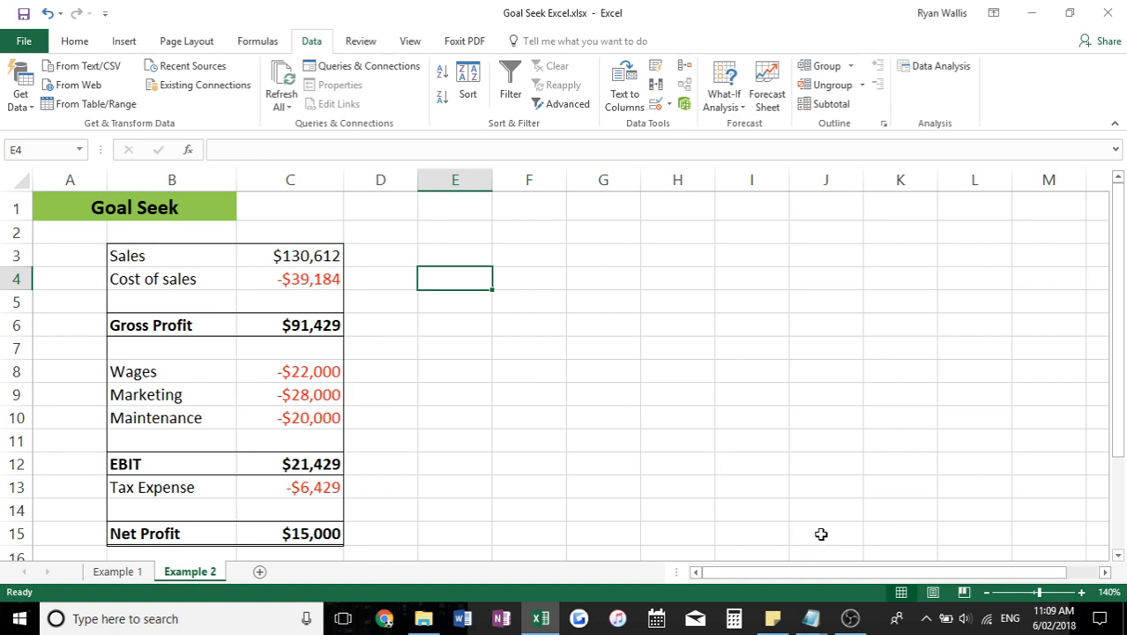